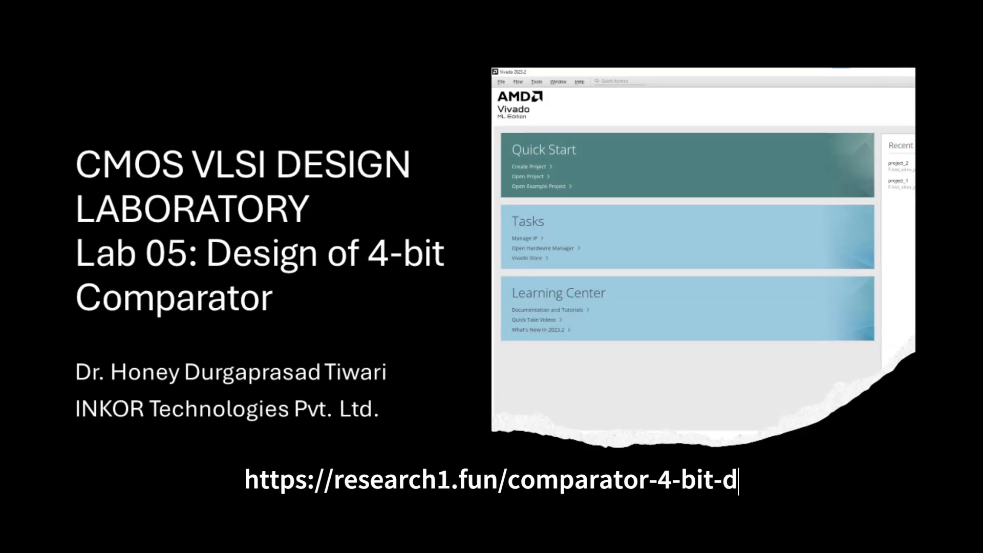
# Step: Load the research1.fun comparator design lab 05 Vivado JNTUH blog post in Chrome
pyautogui.write('esign-lab-05-vivado-jntuh/')
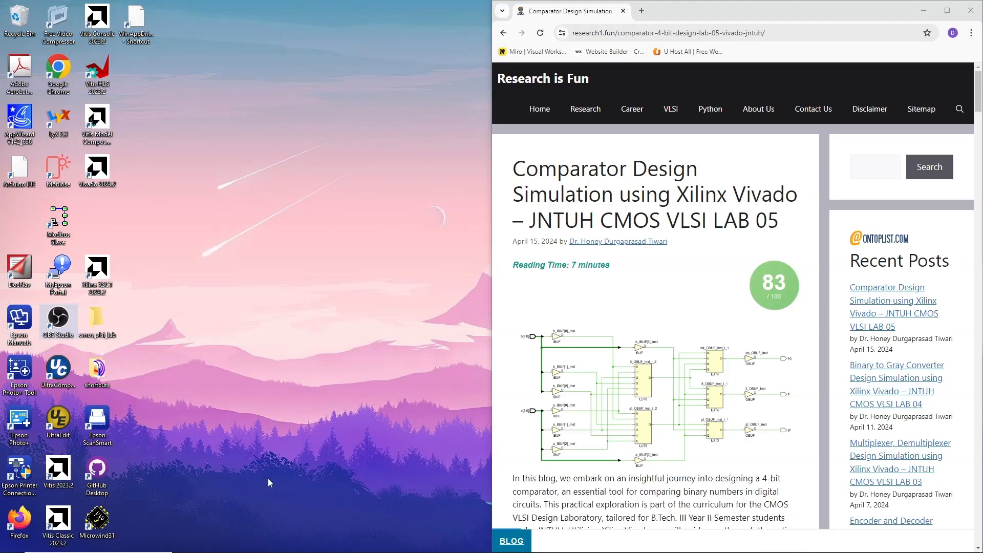
pyautogui.moveTo(236, 531)
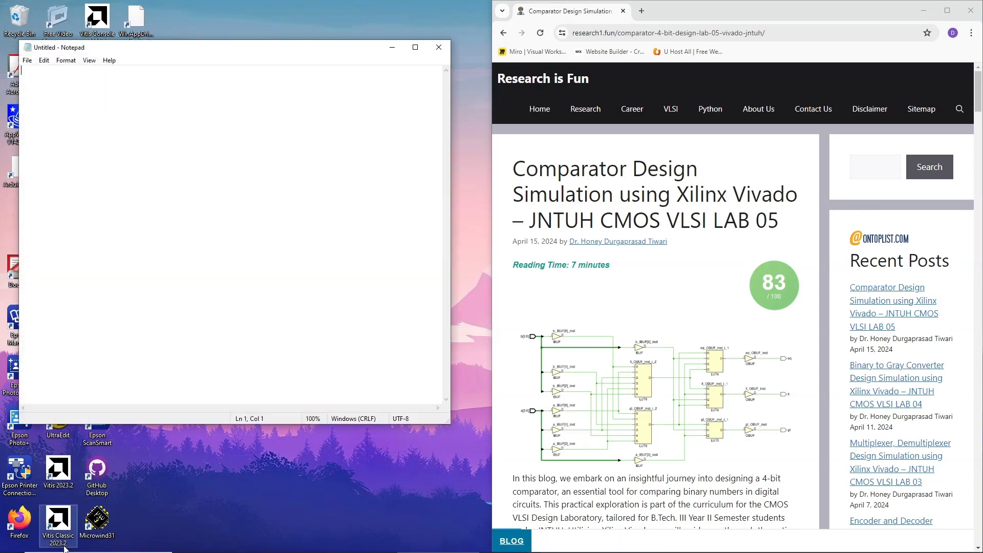
# Step: Copy the 4-bit comparator design code from the blog for saving as comparator.v
pyautogui.scroll(-3)
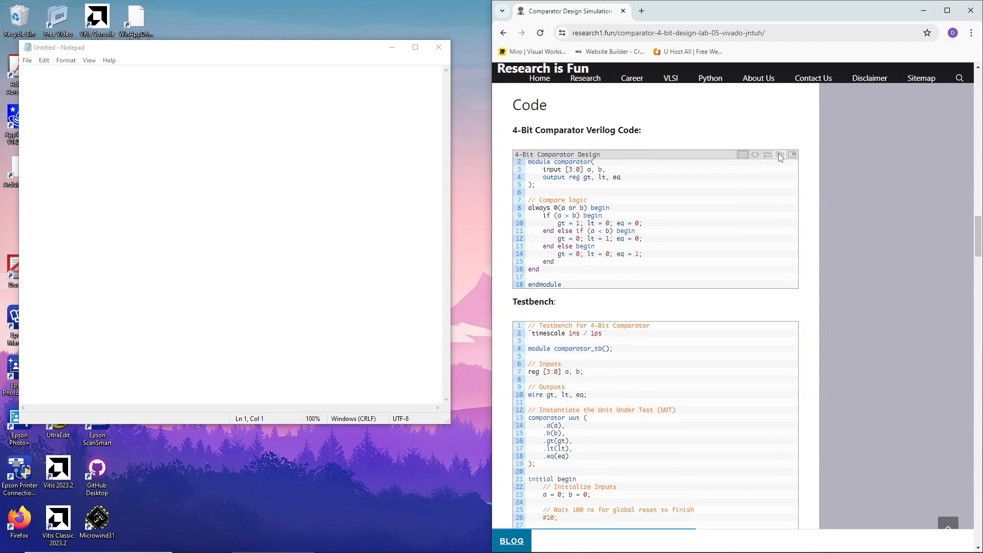
pyautogui.click(779, 155)
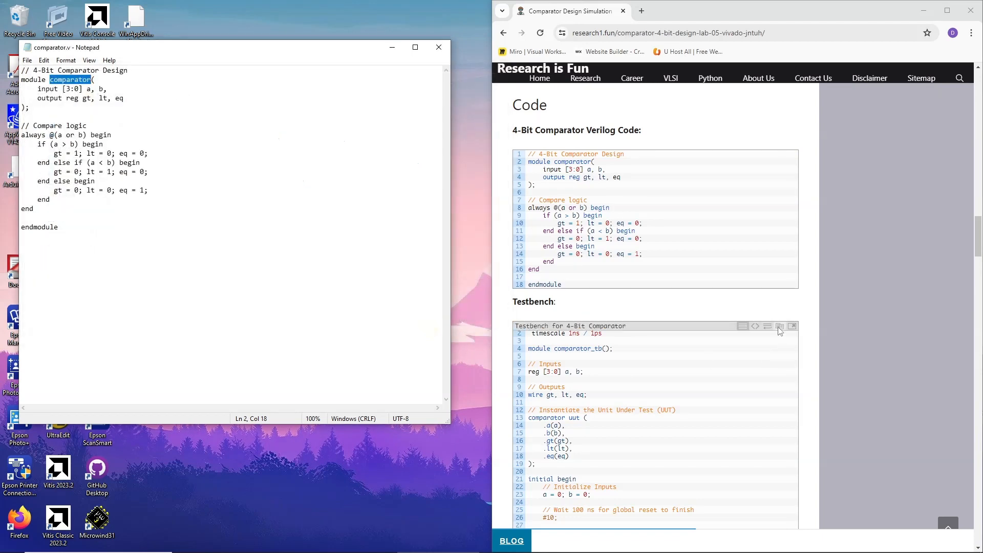
# Step: Copy the testbench code into a blank Notepad document and save it into the tb folder
pyautogui.click(779, 326)
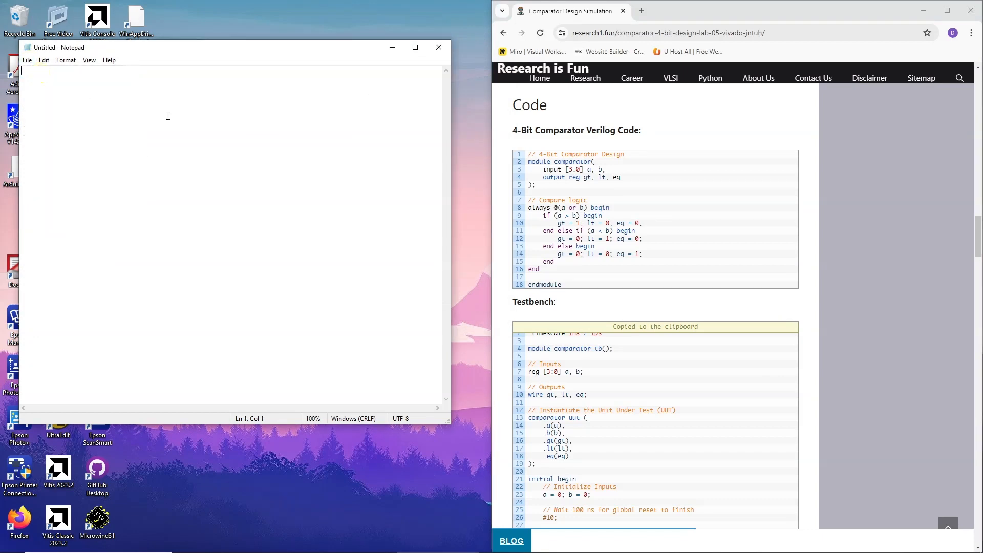
pyautogui.click(26, 60)
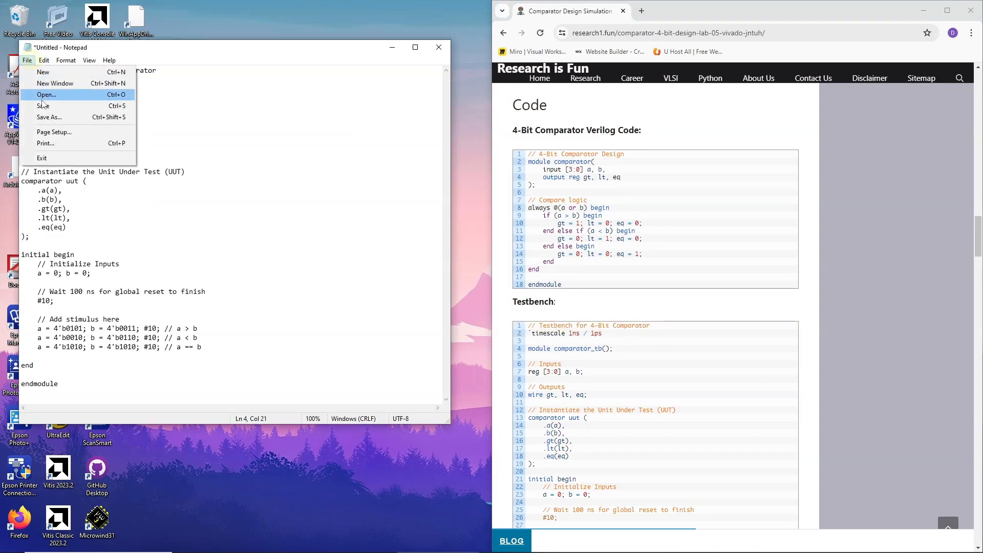
pyautogui.click(48, 117)
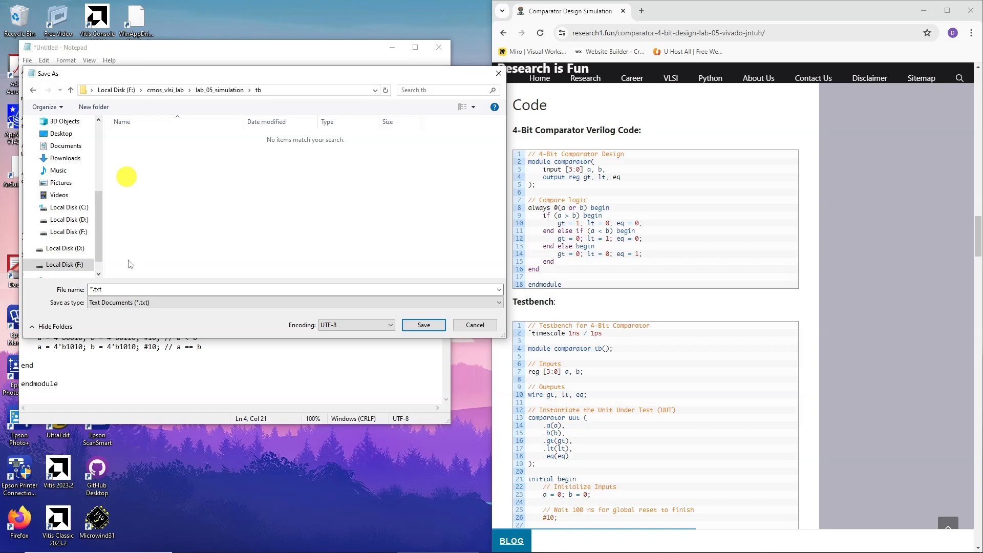
pyautogui.click(294, 303)
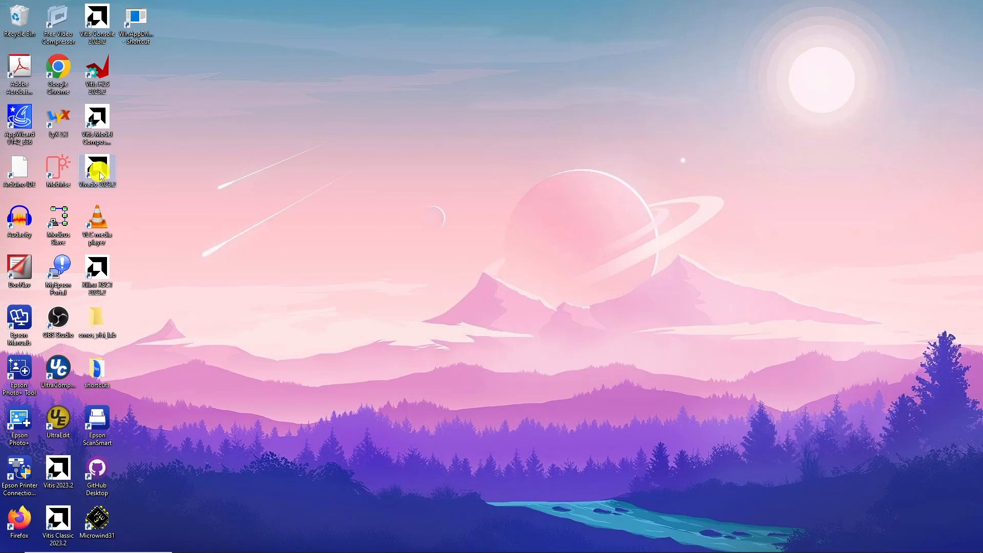
pyautogui.moveTo(97, 166)
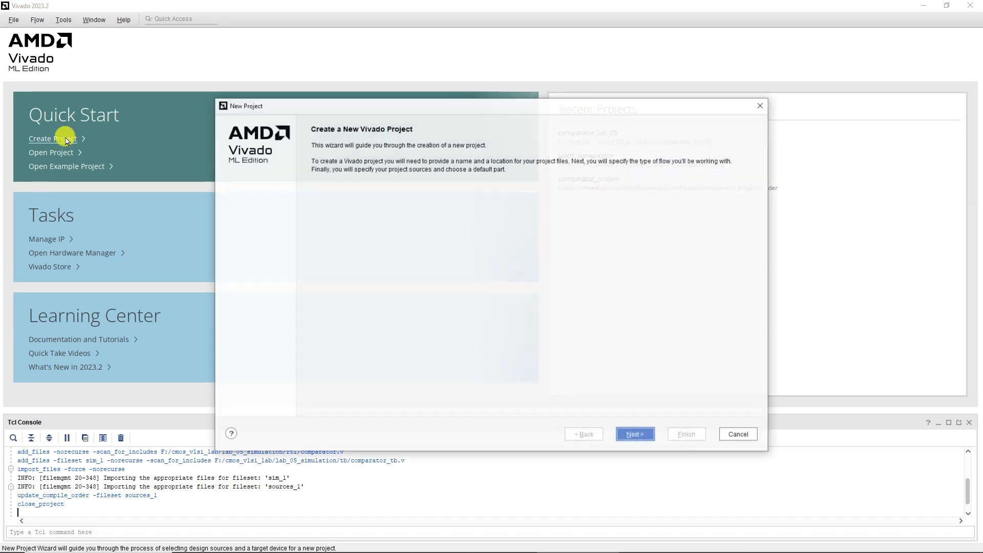
# Step: Name the new Vivado project comparator_lab_05 and browse for its location folder
pyautogui.click(634, 434)
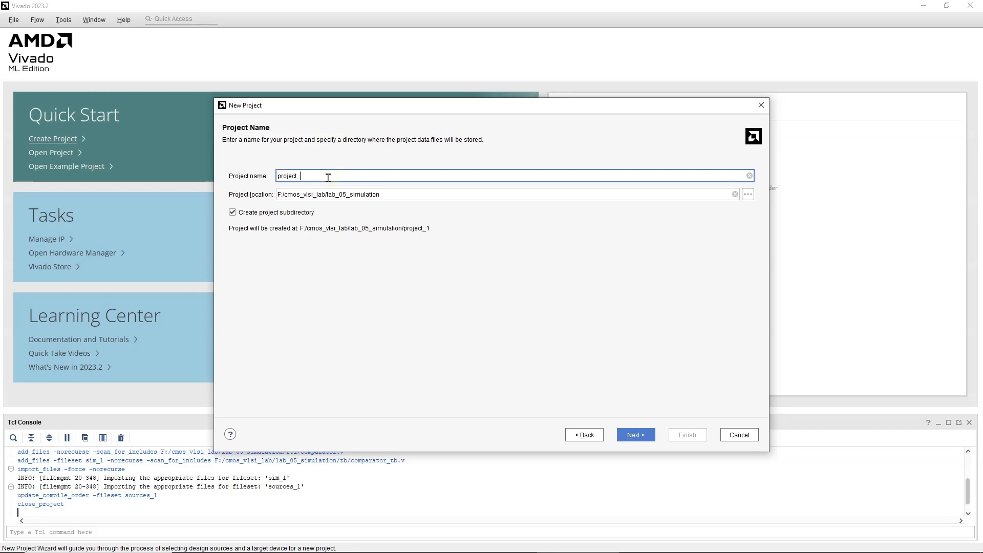
pyautogui.write('compar')
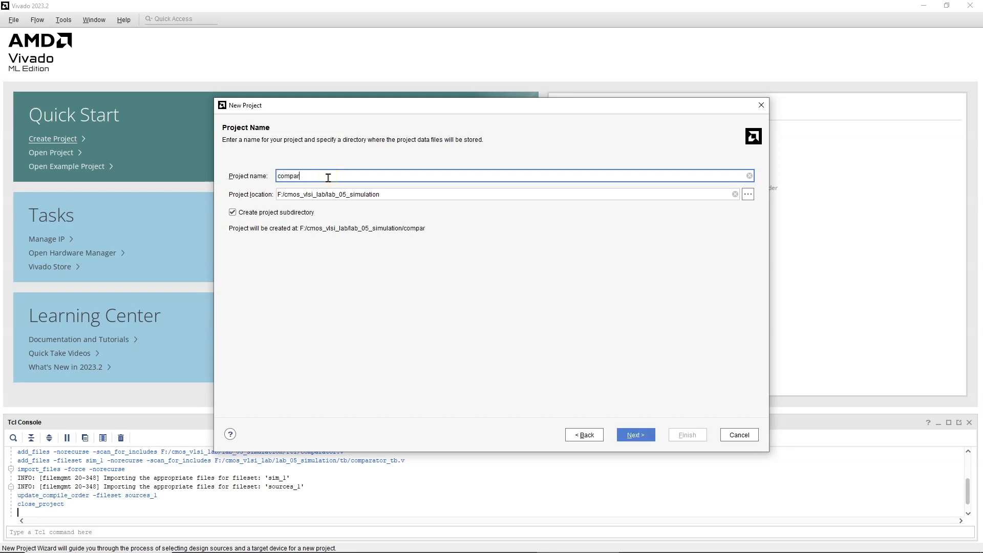
pyautogui.write('ator_l')
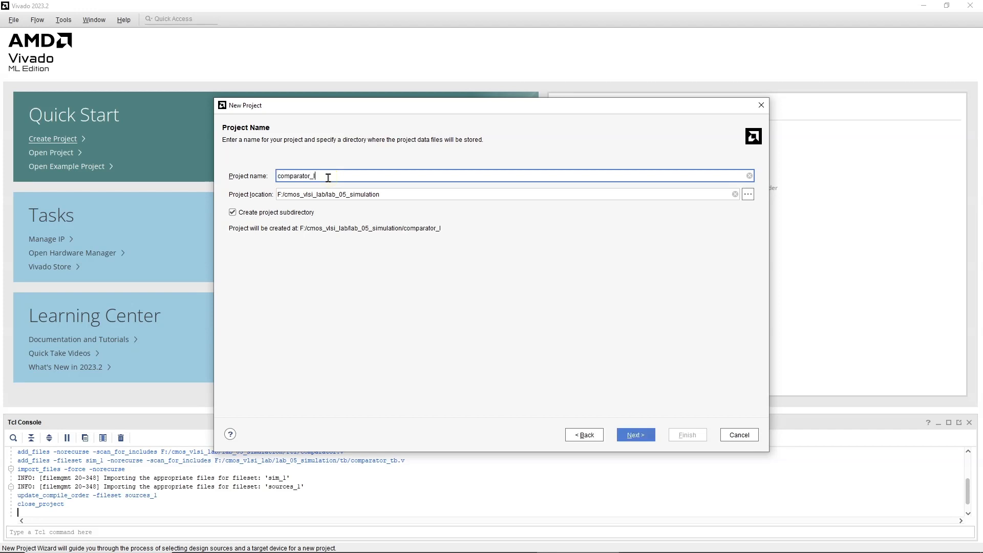
pyautogui.write('ab_05')
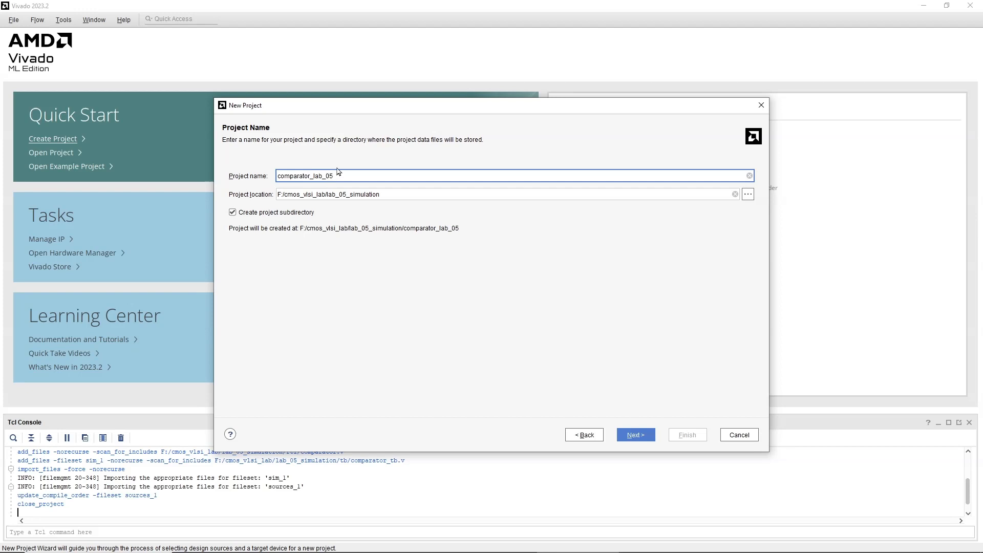
pyautogui.click(747, 193)
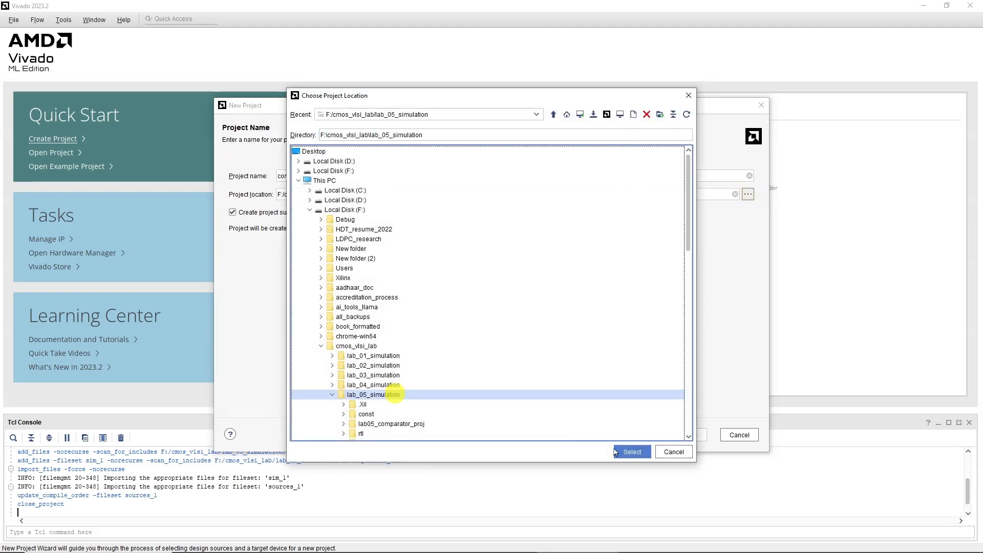
# Step: Confirm lab_05_simulation as location, keep RTL Project, and add comparator.v from the rtl folder
pyautogui.click(631, 451)
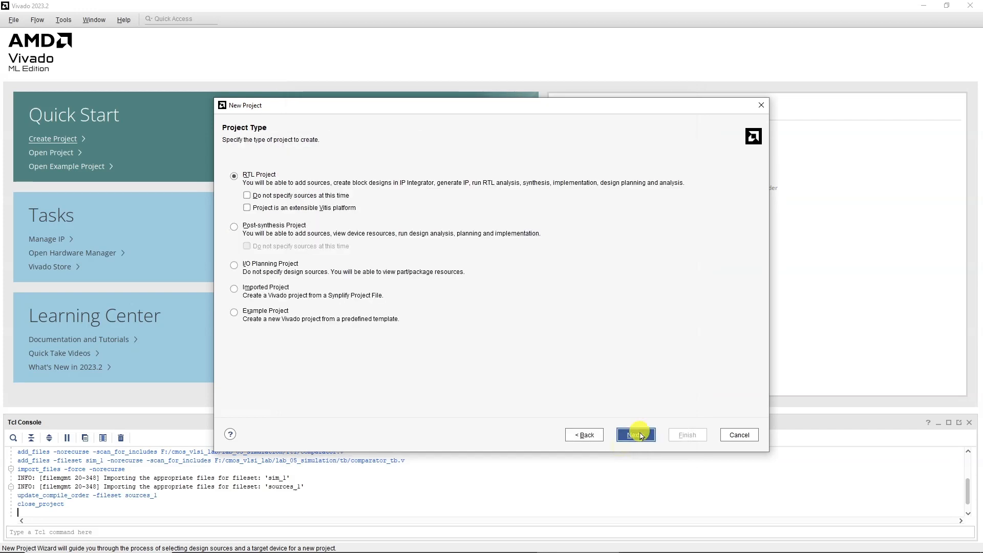
pyautogui.moveTo(476, 344)
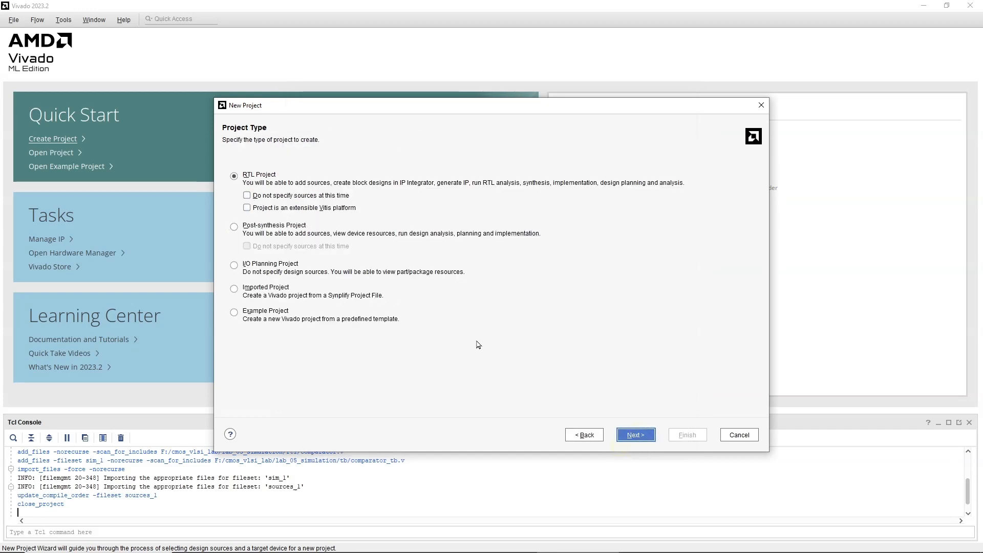
pyautogui.click(636, 435)
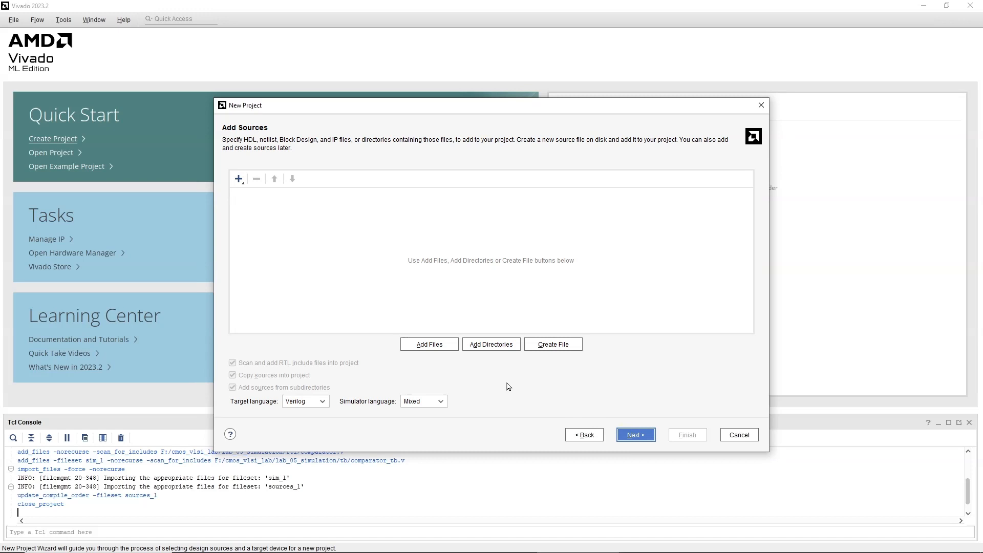
pyautogui.click(429, 344)
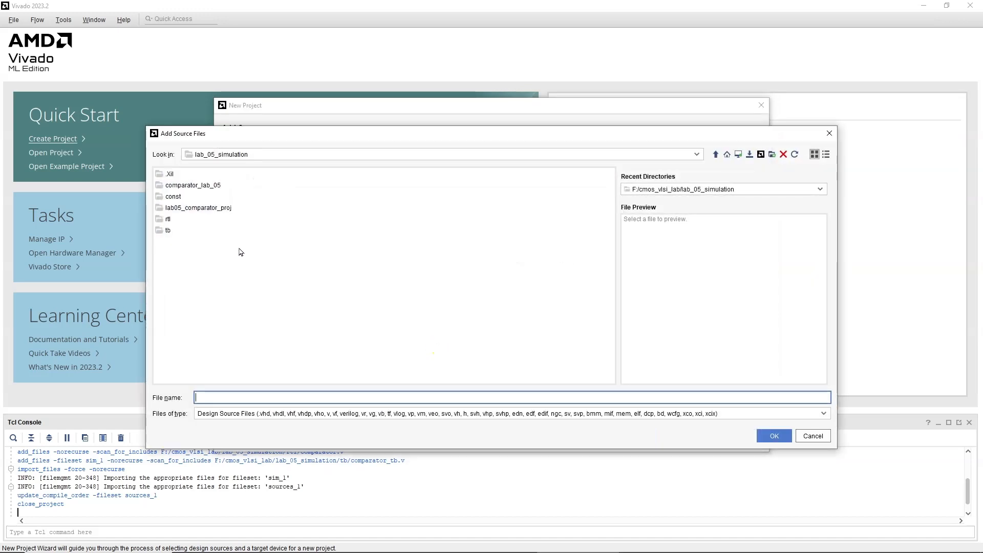
pyautogui.doubleClick(167, 219)
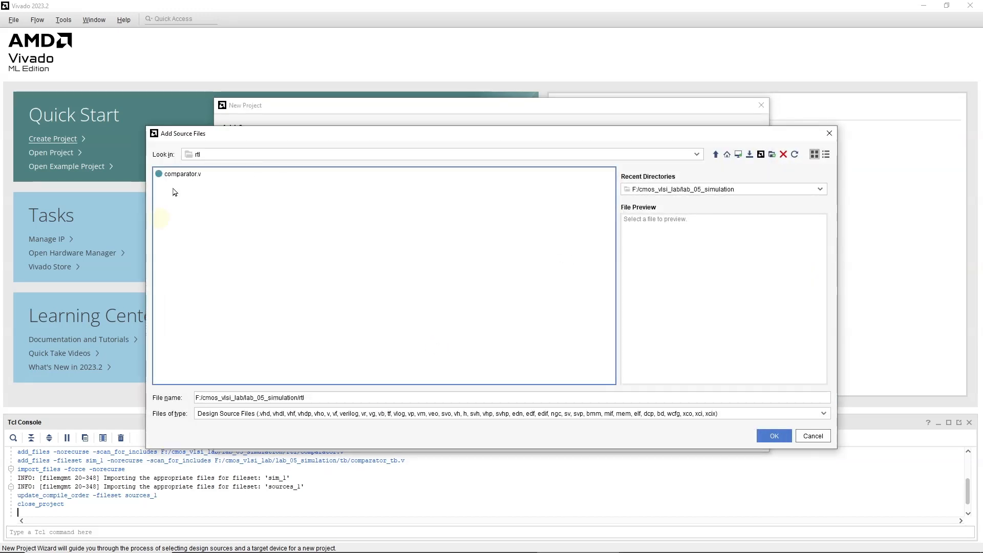
pyautogui.click(775, 436)
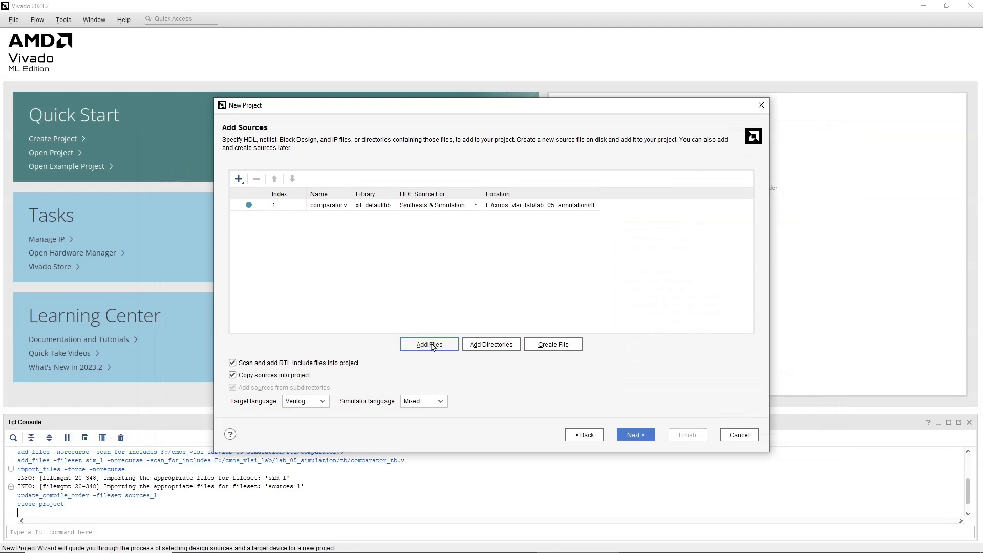
# Step: Add comparator_tb.v from the tb folder as a simulation-only source and continue to constraints
pyautogui.click(429, 345)
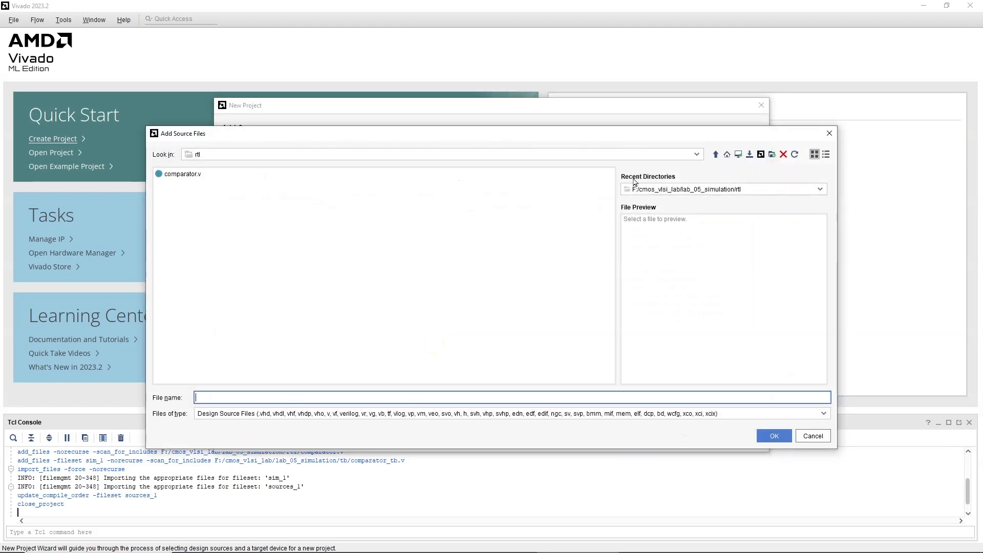
pyautogui.click(716, 154)
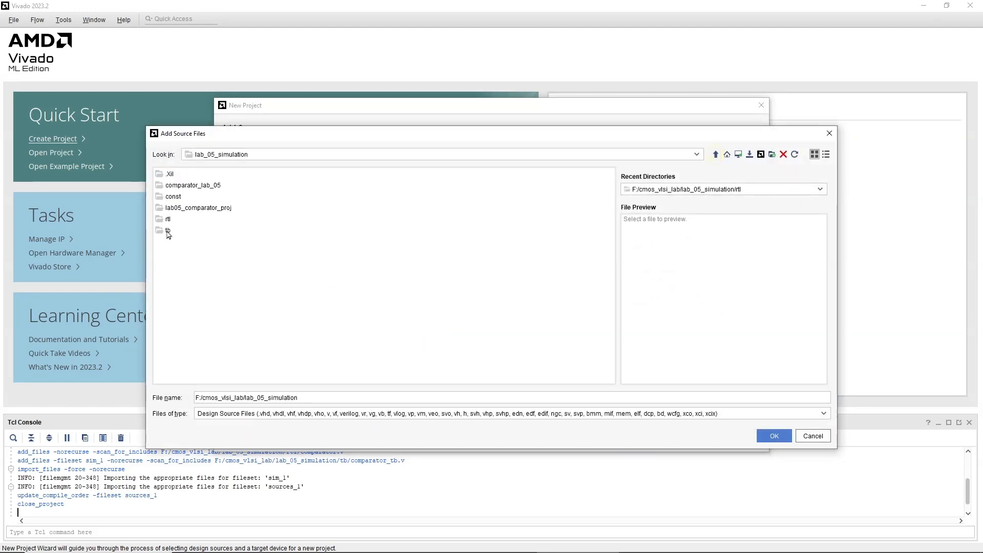
pyautogui.doubleClick(168, 219)
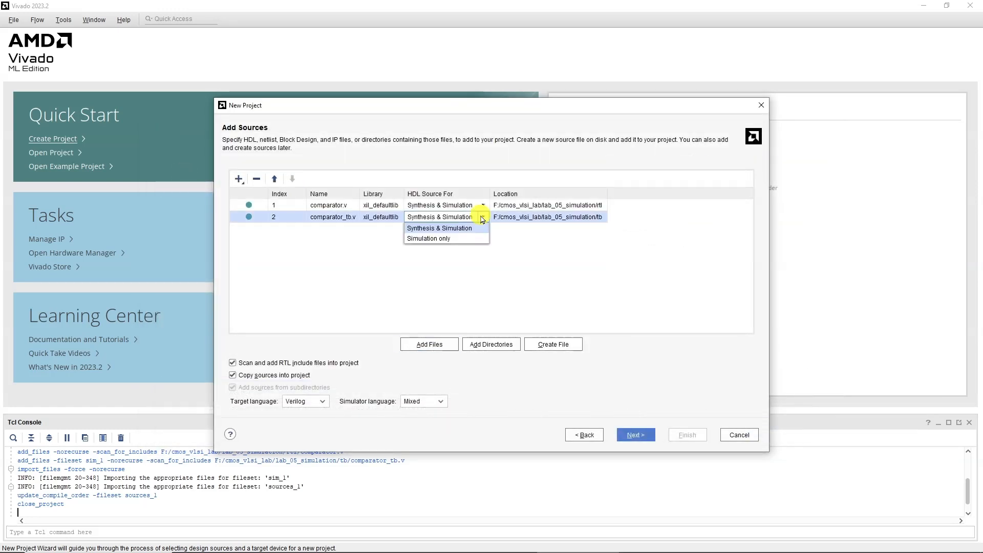
pyautogui.click(428, 239)
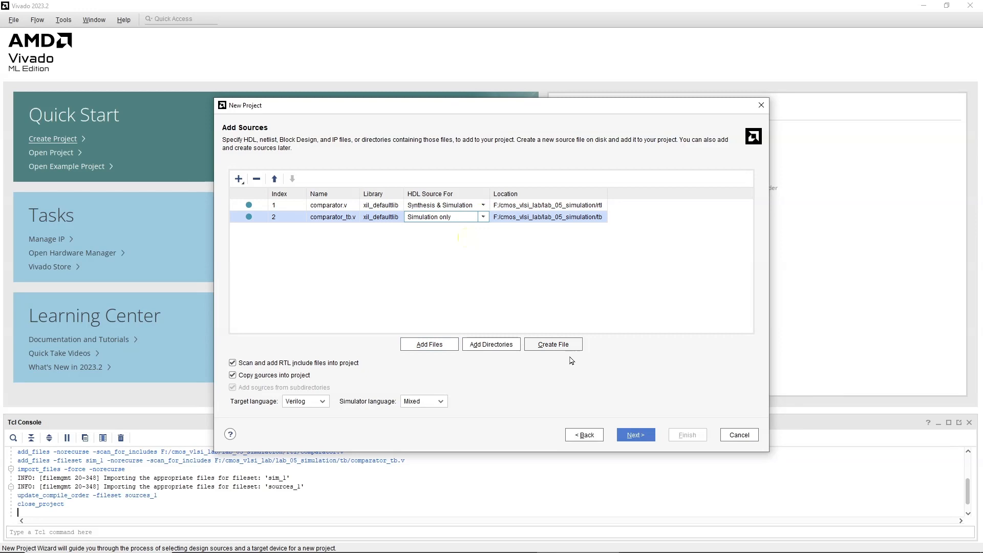
pyautogui.click(635, 434)
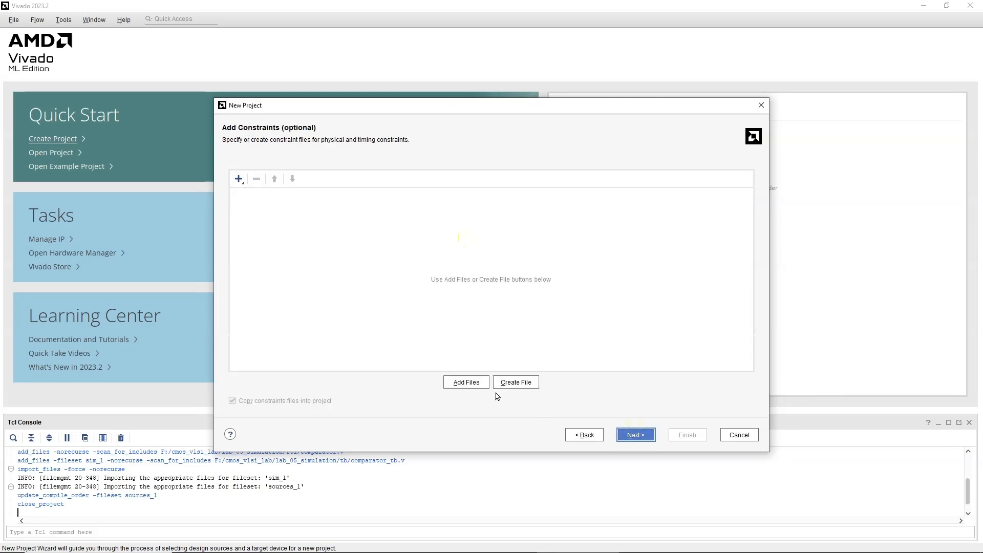
# Step: Skip constraints, accept part xc7z010clg225-1L and finish creating the project
pyautogui.click(635, 434)
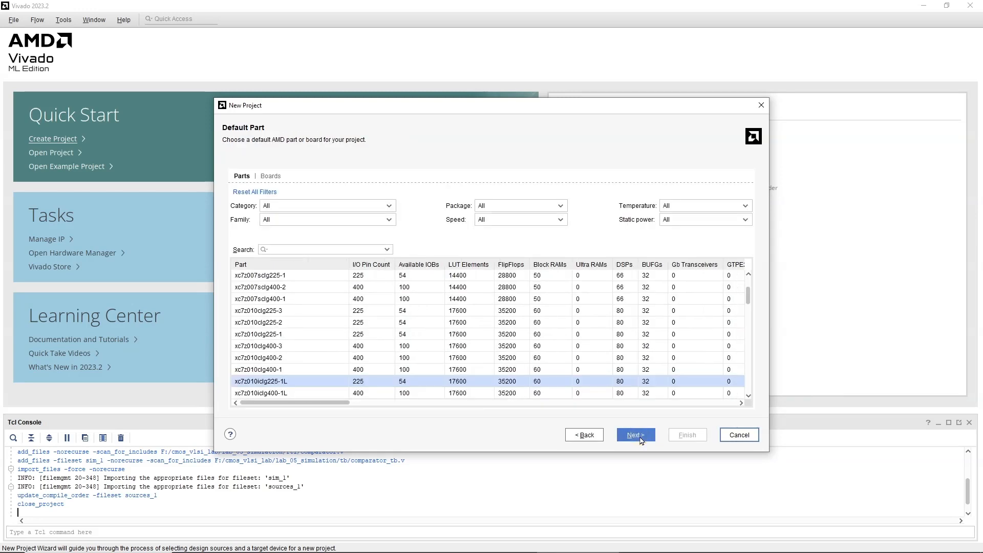
pyautogui.click(635, 435)
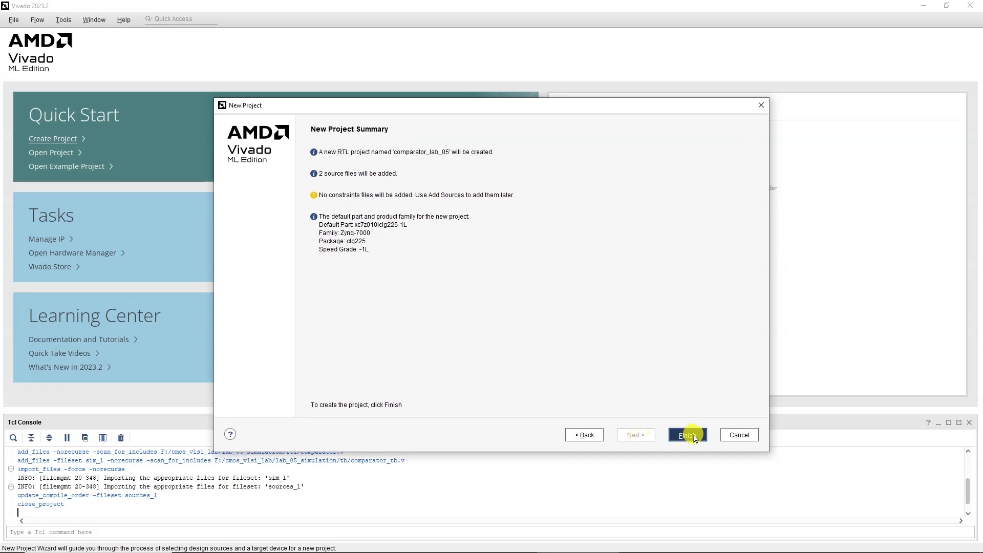
pyautogui.click(686, 435)
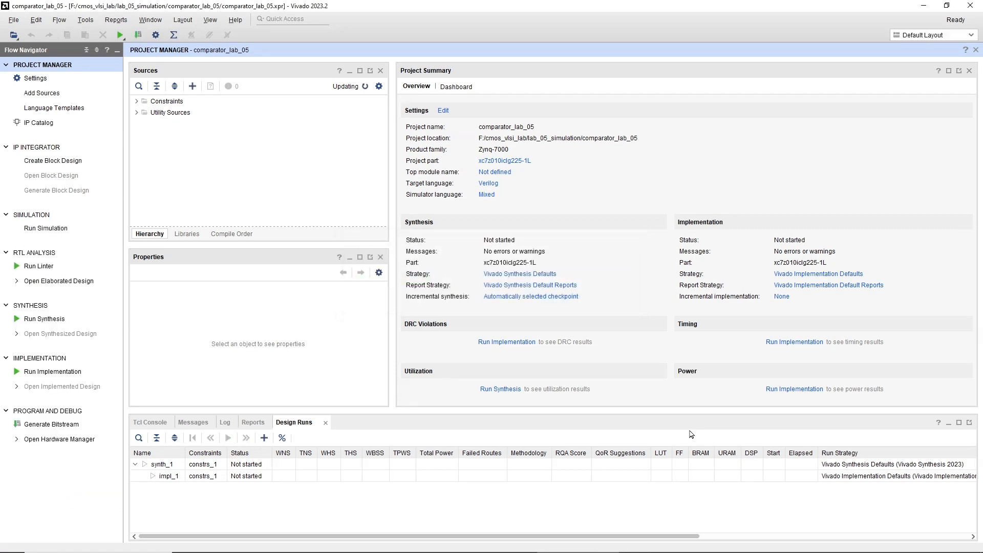
pyautogui.moveTo(45, 229)
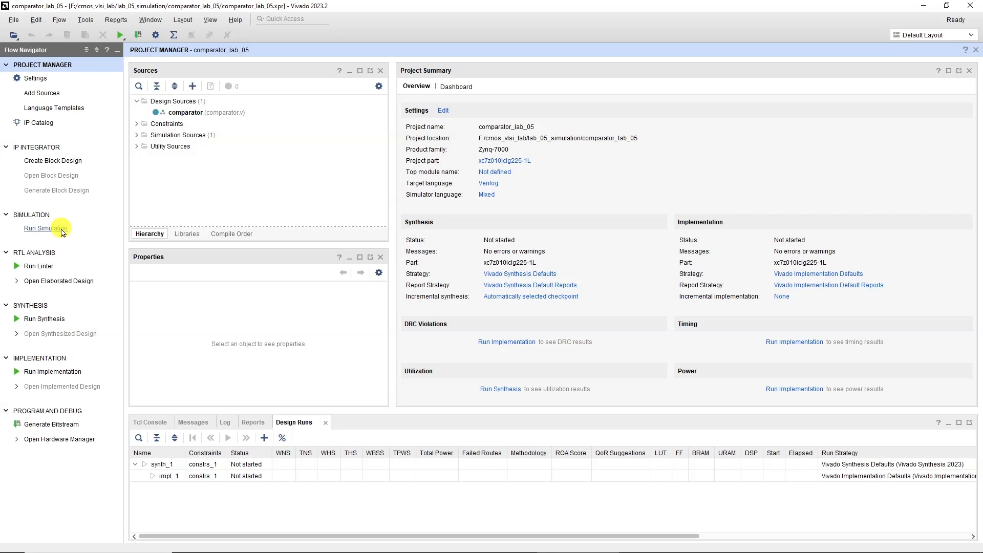
# Step: Run the behavioural simulation of comparator_tb and restart it to show a, b, gt, lt, eq waveforms
pyautogui.click(45, 228)
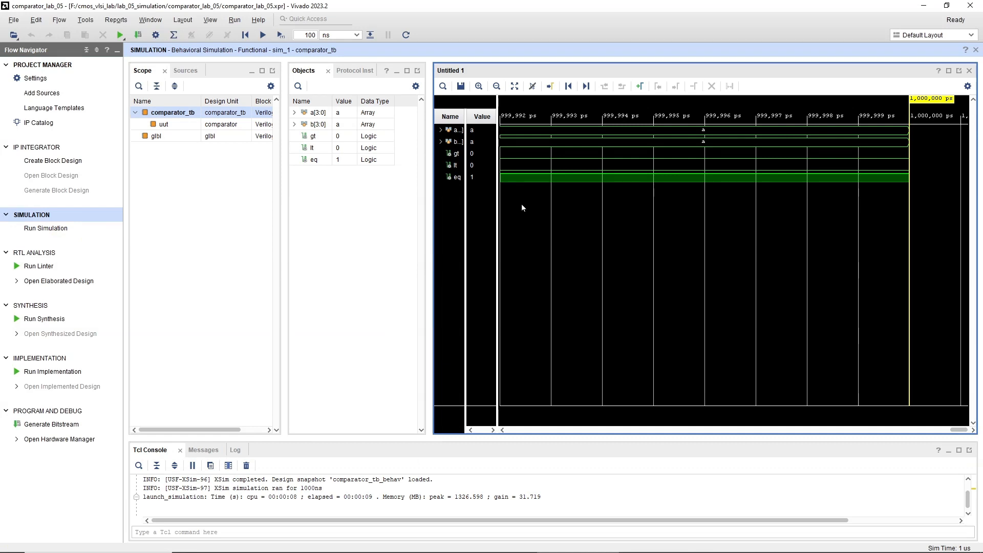
pyautogui.click(244, 35)
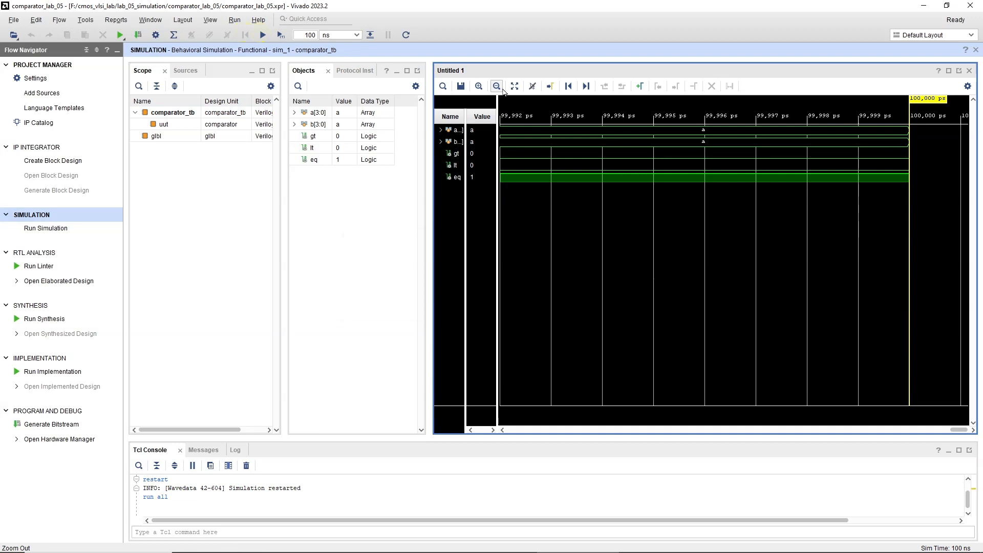
# Step: Launch the synthesis run for the comparator design and confirm Launch Runs
pyautogui.click(495, 86)
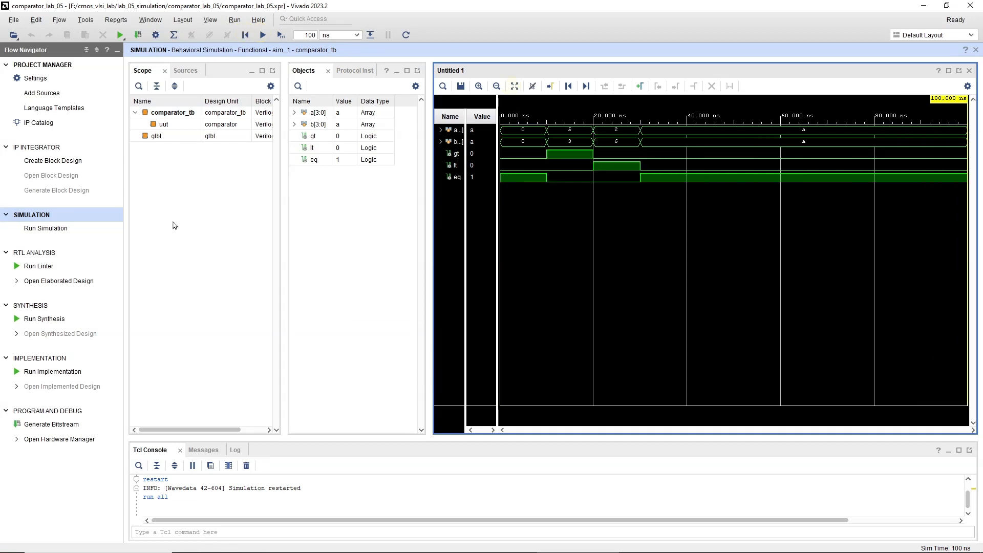
pyautogui.moveTo(44, 319)
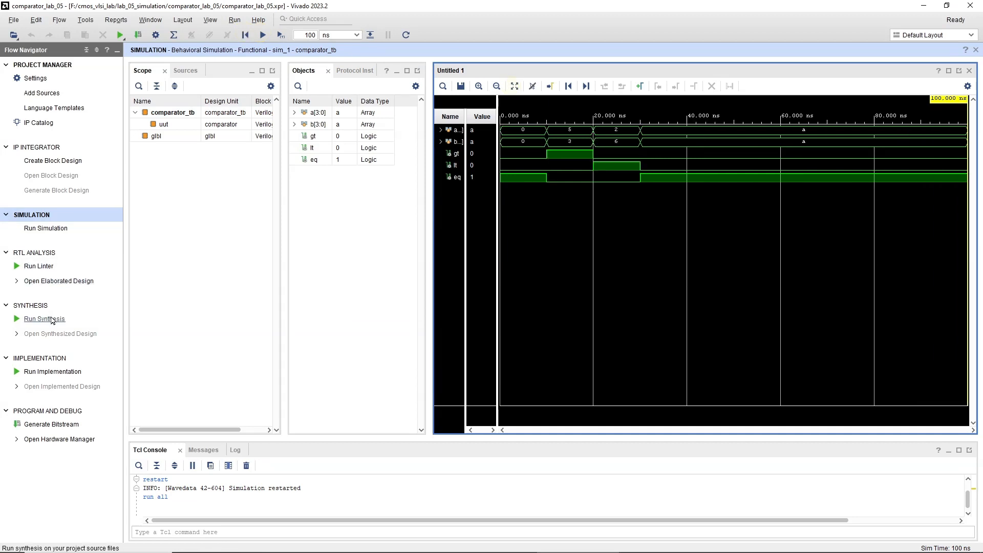
pyautogui.click(44, 318)
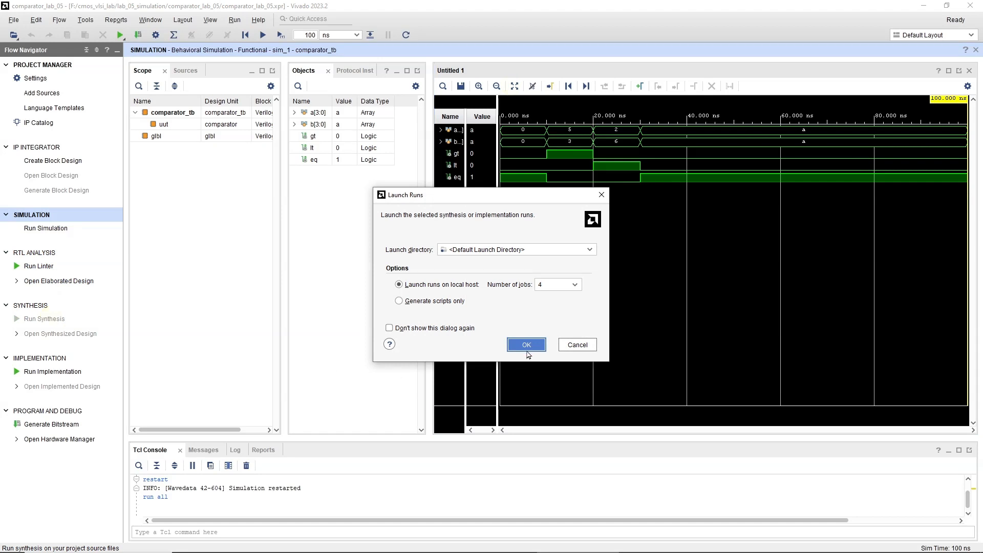
pyautogui.click(525, 344)
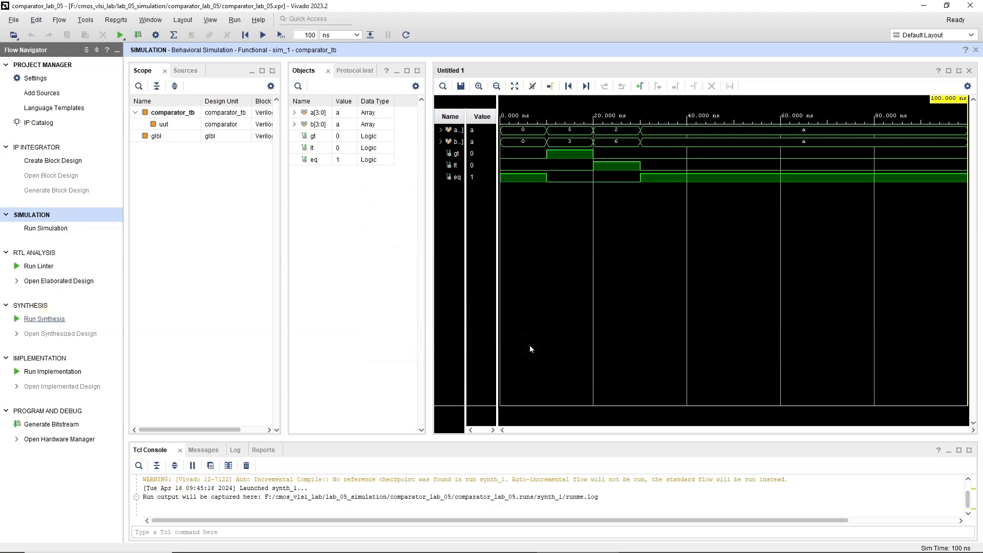
pyautogui.click(44, 318)
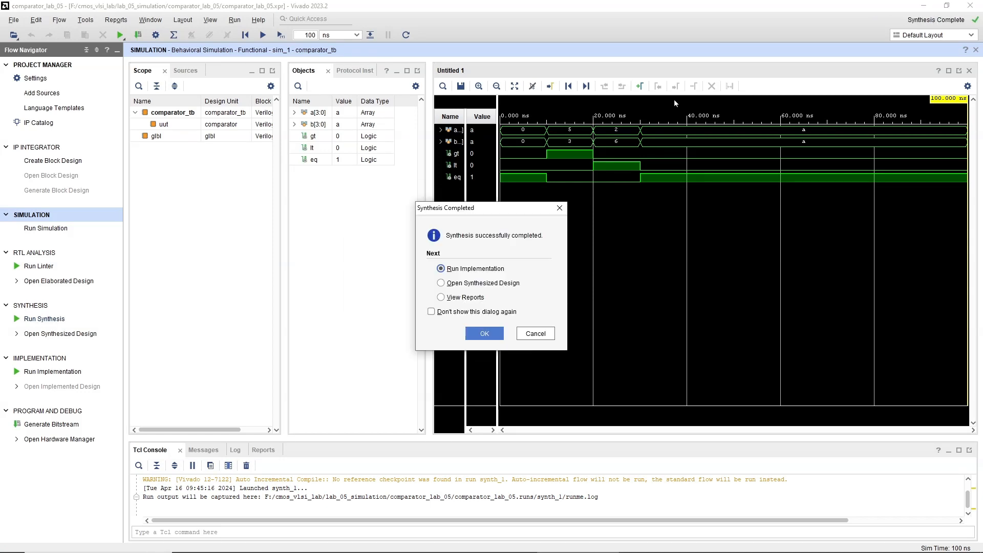
# Step: Run implementation after synthesis and open the implemented design on the device view
pyautogui.click(484, 333)
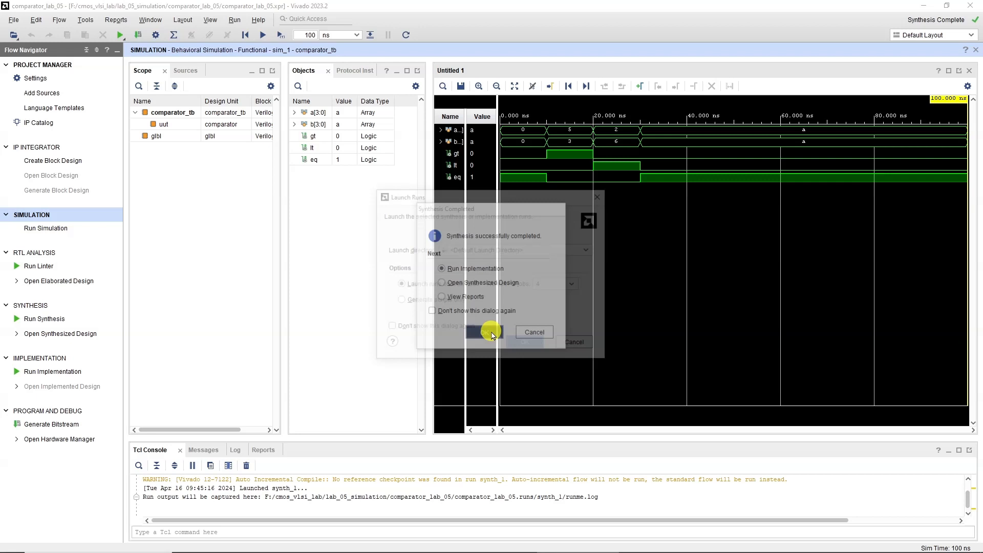
pyautogui.click(491, 332)
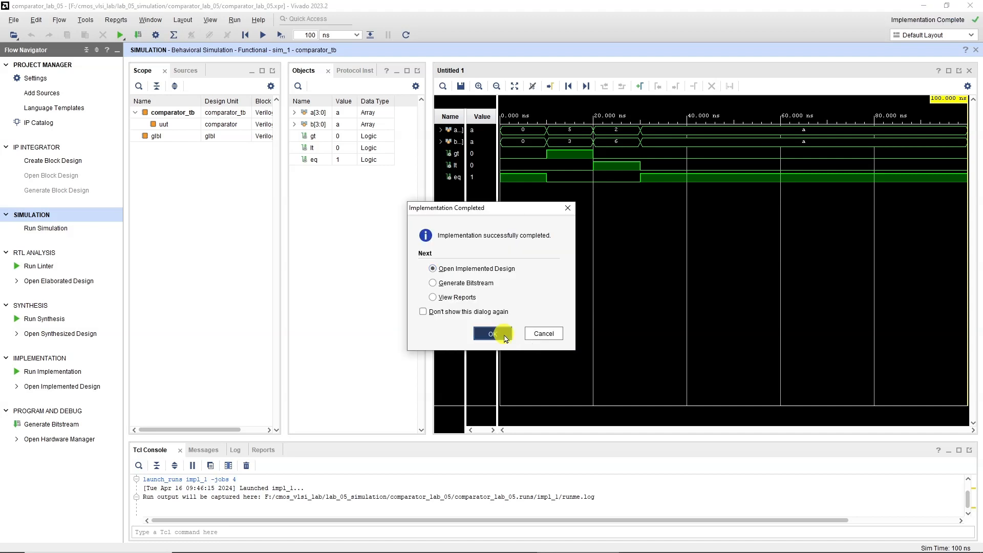
pyautogui.click(493, 333)
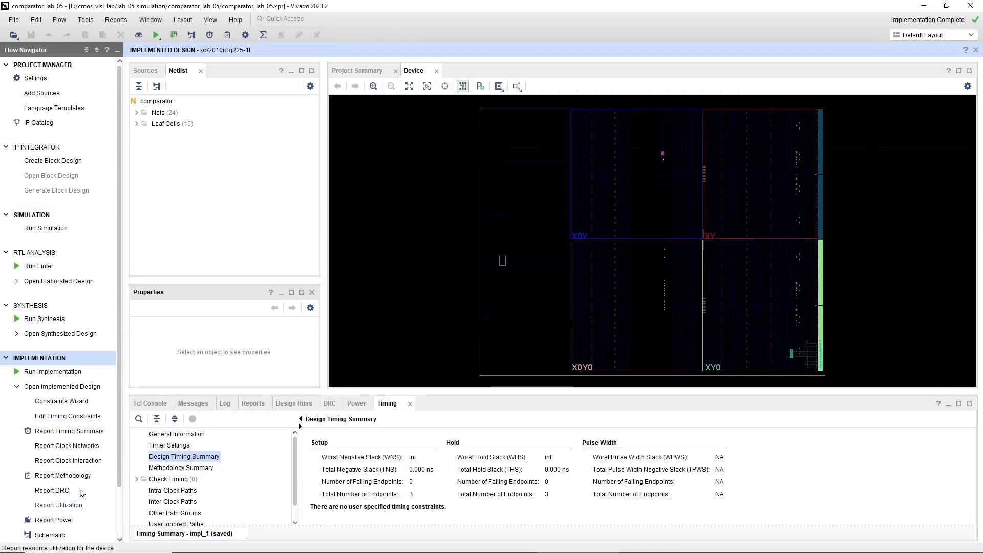
# Step: Generate the utilization report (4 LUTs, 2 slices, 11 bonded IOBs) and request a power report
pyautogui.scroll(-3)
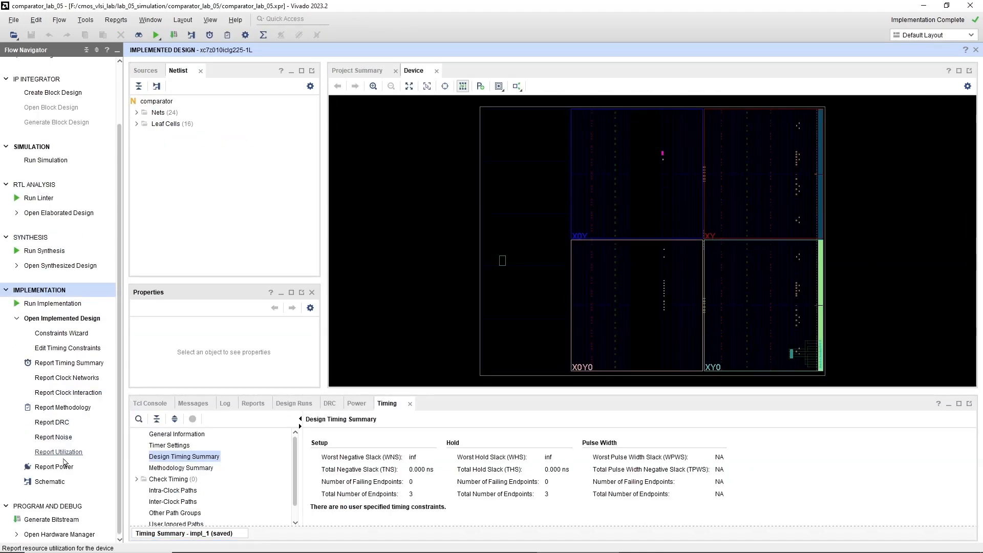
pyautogui.click(59, 451)
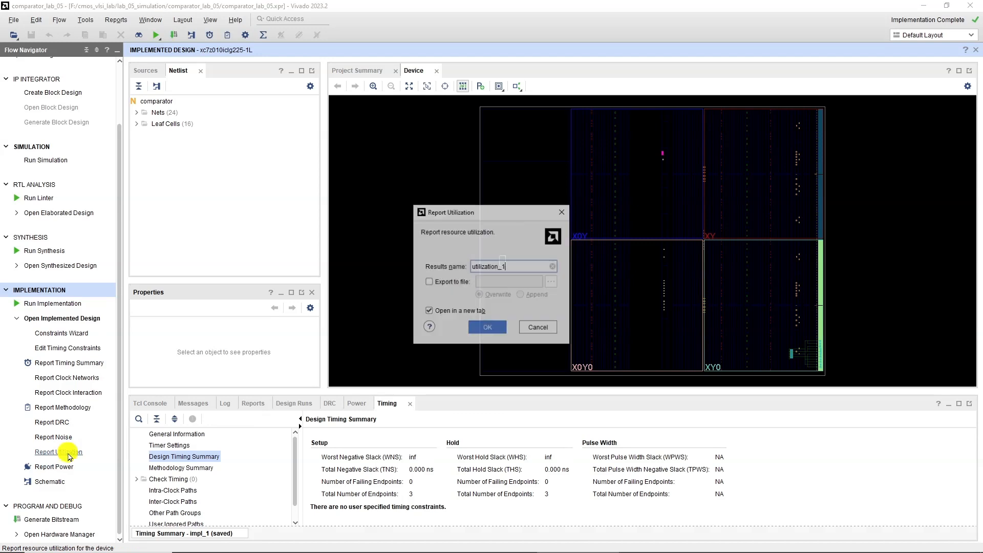
pyautogui.click(486, 327)
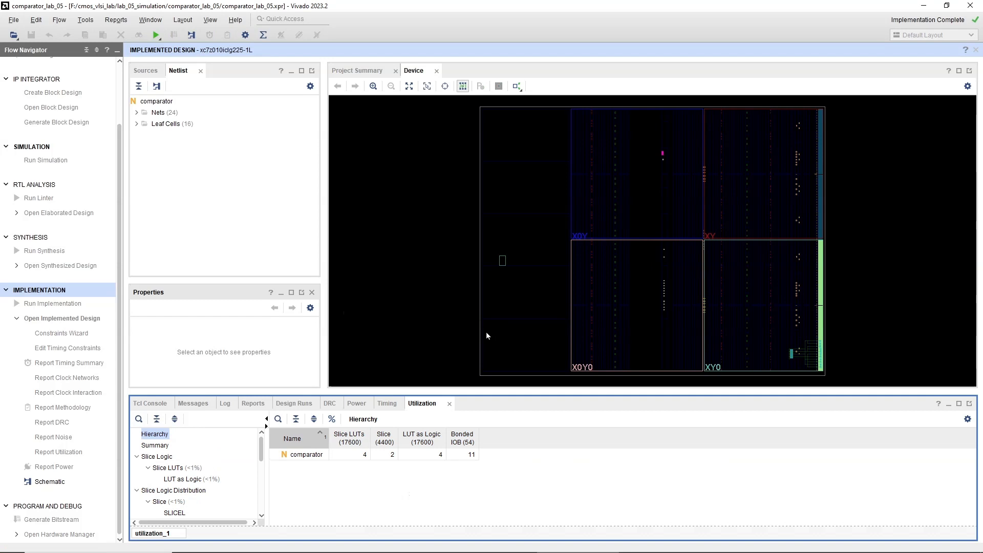
pyautogui.moveTo(53, 467)
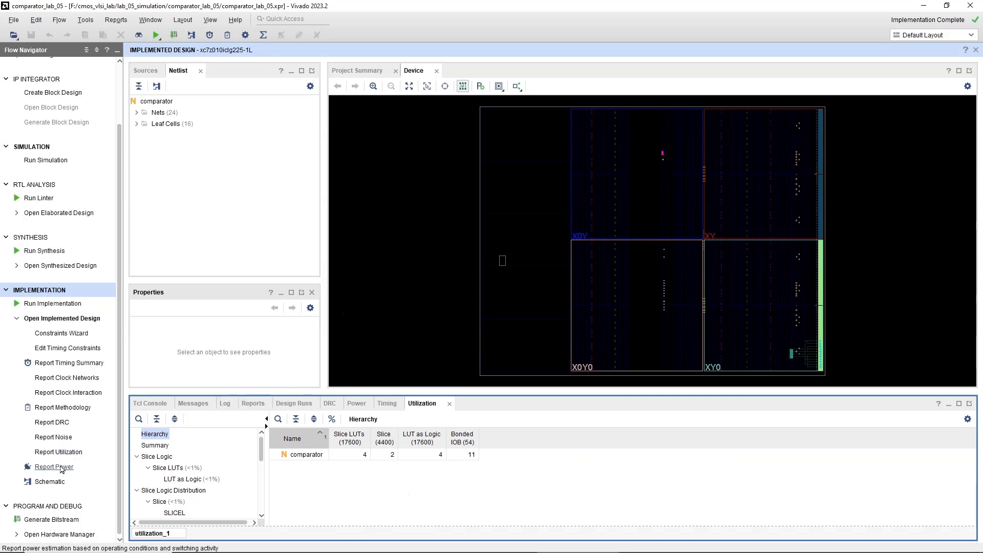
pyautogui.click(54, 467)
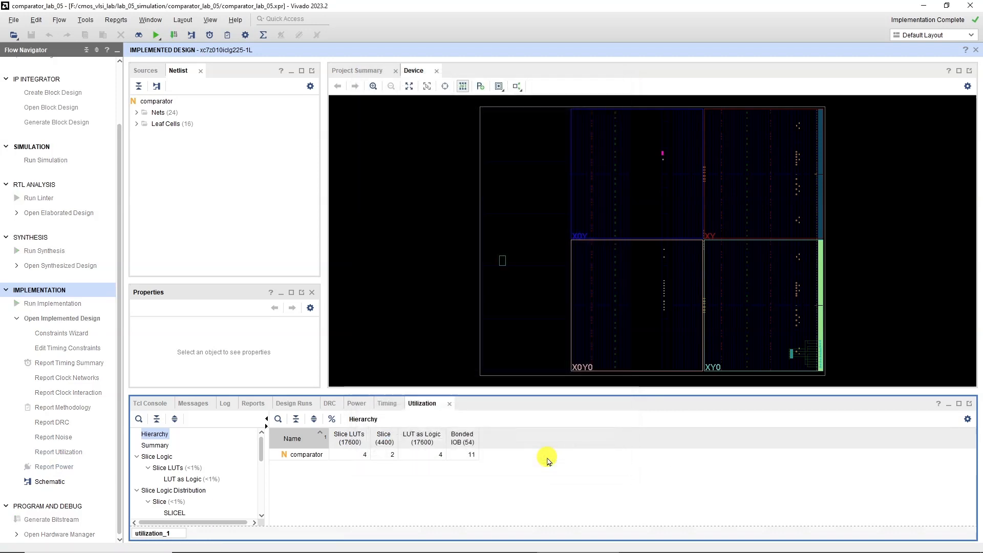
# Step: Confirm the Report Power dialog to show 1.144 W total and 38.2°C junction temperature
pyautogui.click(356, 404)
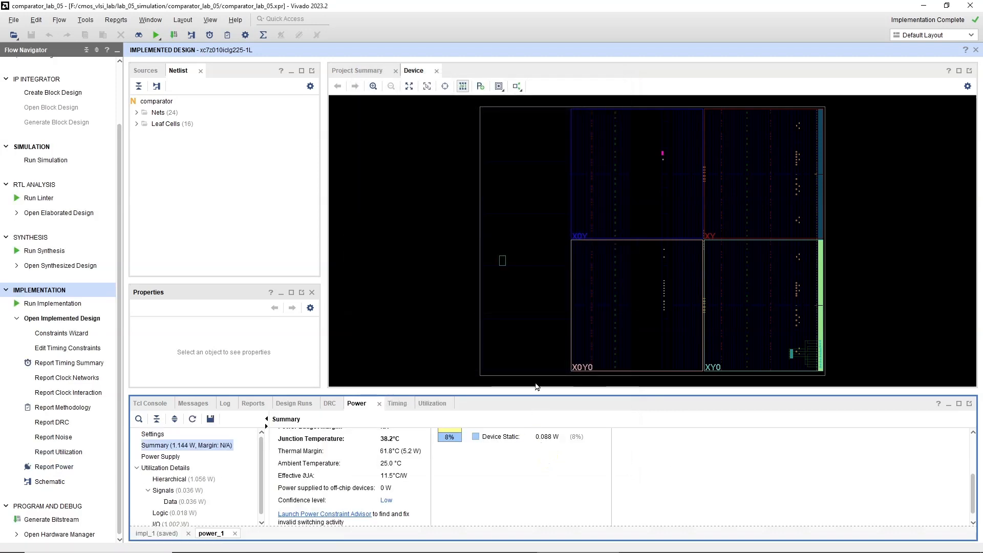
pyautogui.moveTo(543, 345)
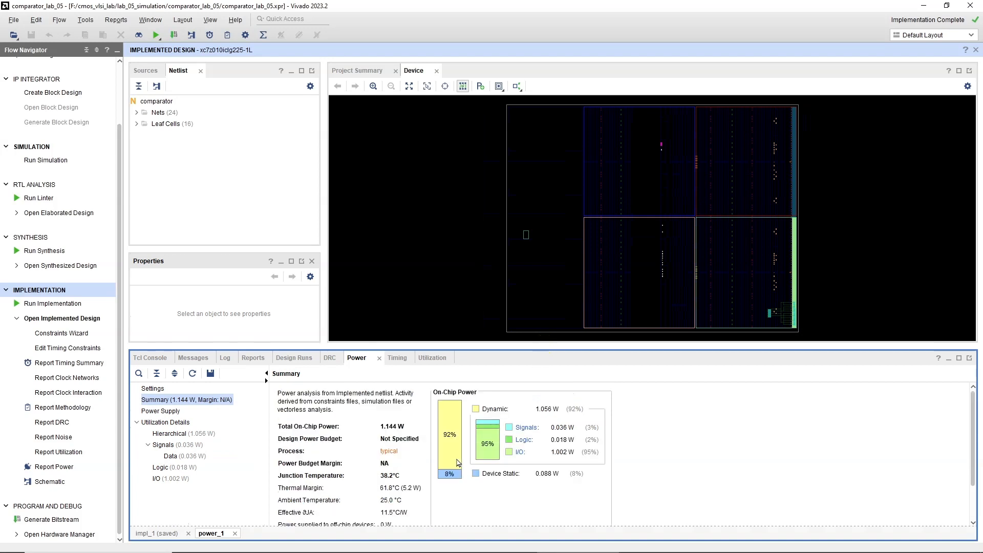
pyautogui.moveTo(49, 481)
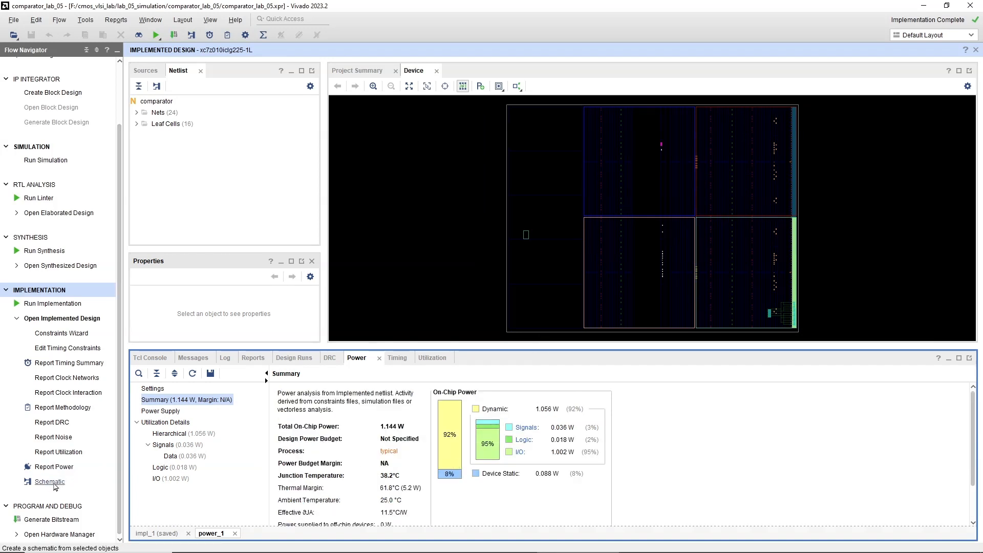
# Step: Show the implemented comparator schematic with 16 cells, 11 I/O ports and 24 nets
pyautogui.click(49, 481)
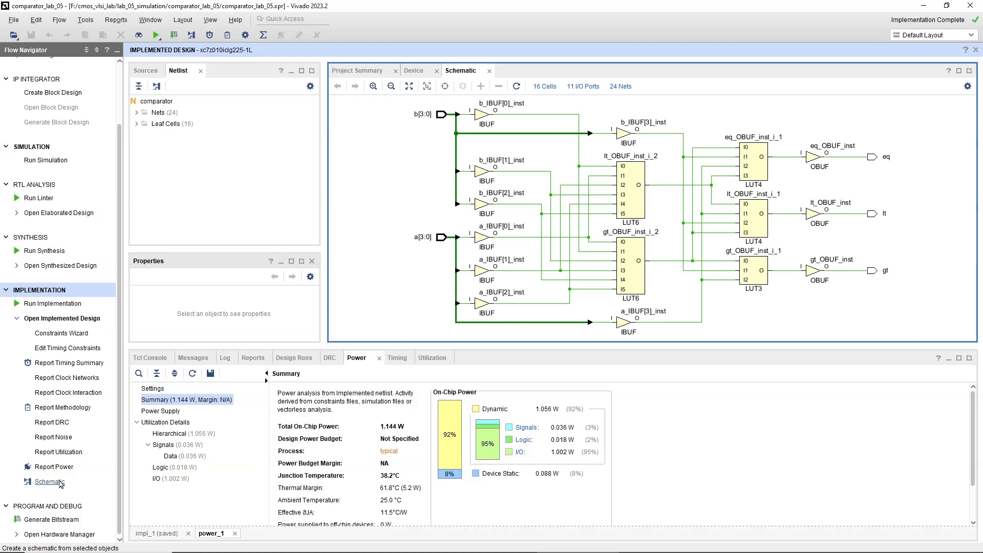
pyautogui.moveTo(82, 476)
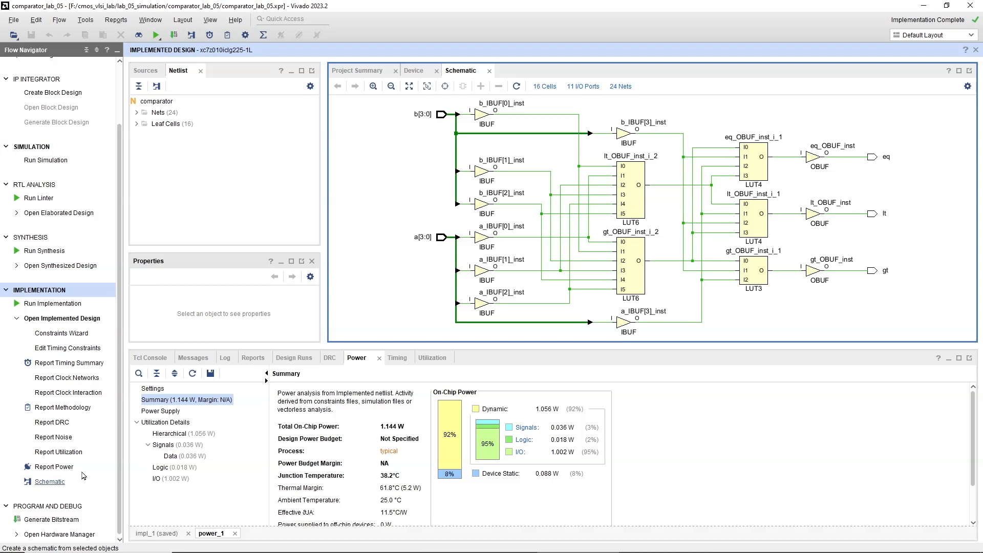
pyautogui.moveTo(412, 131)
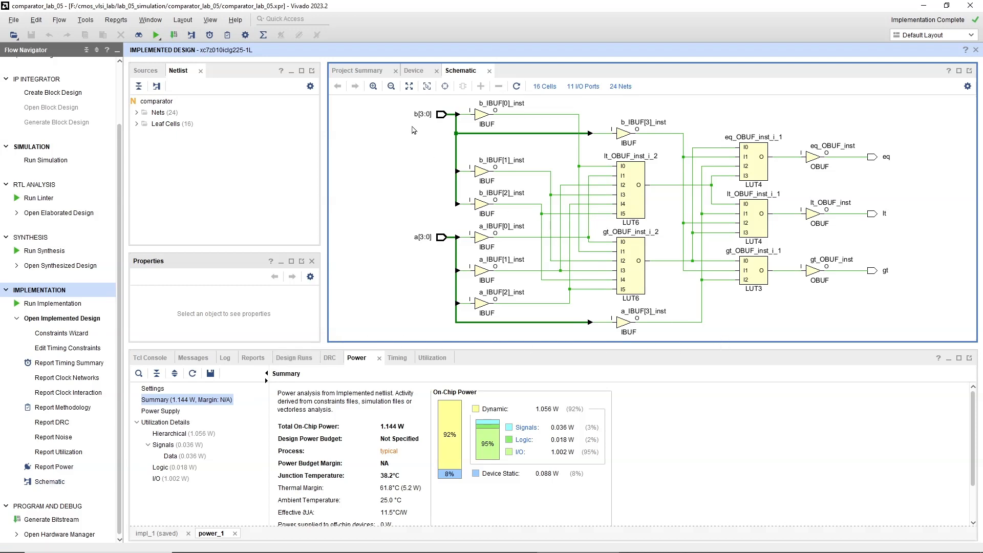
# Step: Review the Project Summary overview: both runs complete, utilization graph and 1.144 W total power
pyautogui.click(357, 71)
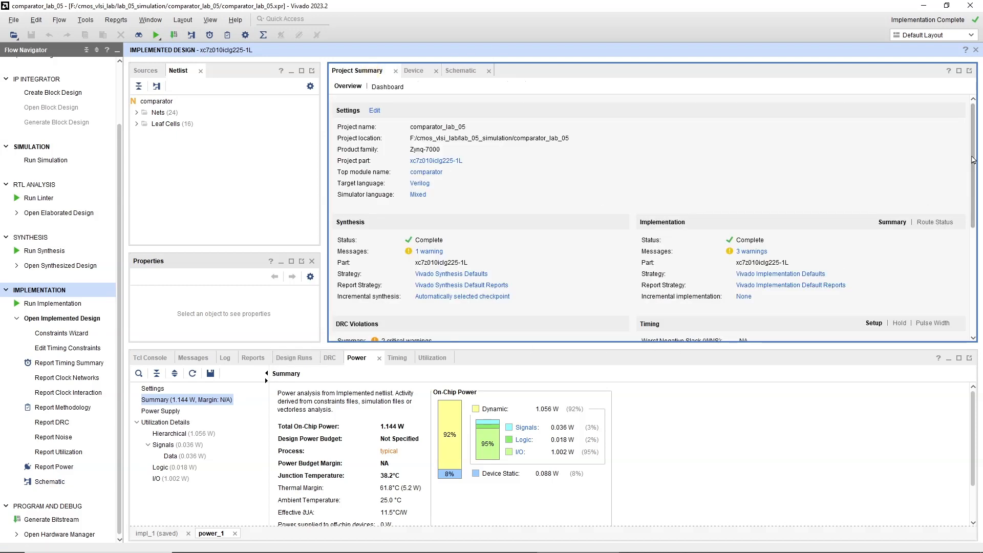
pyautogui.scroll(-3)
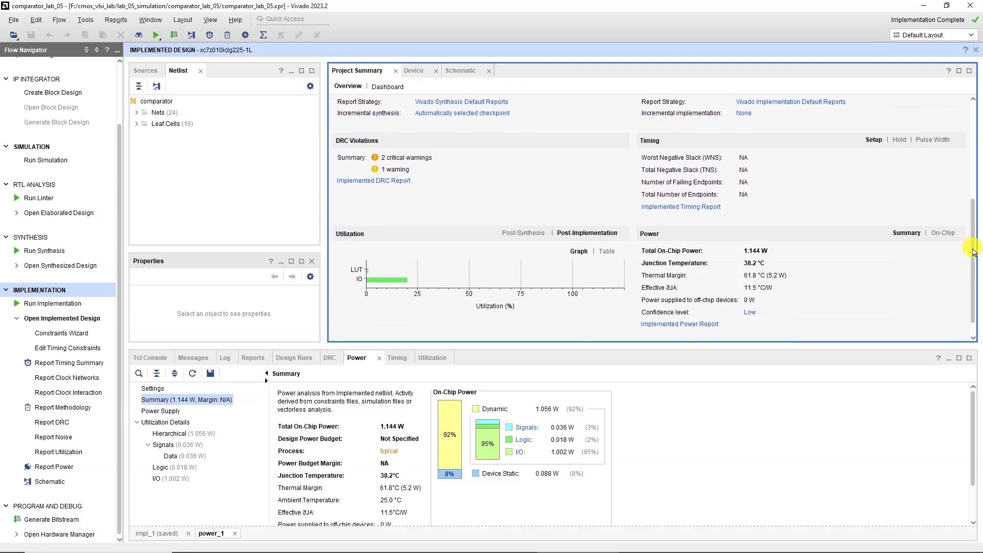
pyautogui.scroll(3)
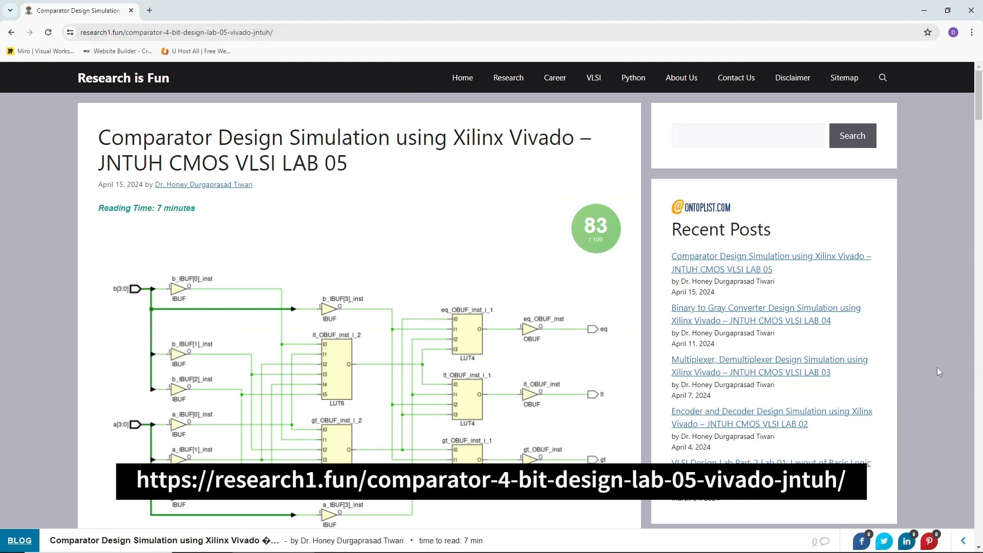
# Step: Scroll the research1.fun comparator post from the schematic through code, FAQ and references to the author bio
pyautogui.scroll(-3)
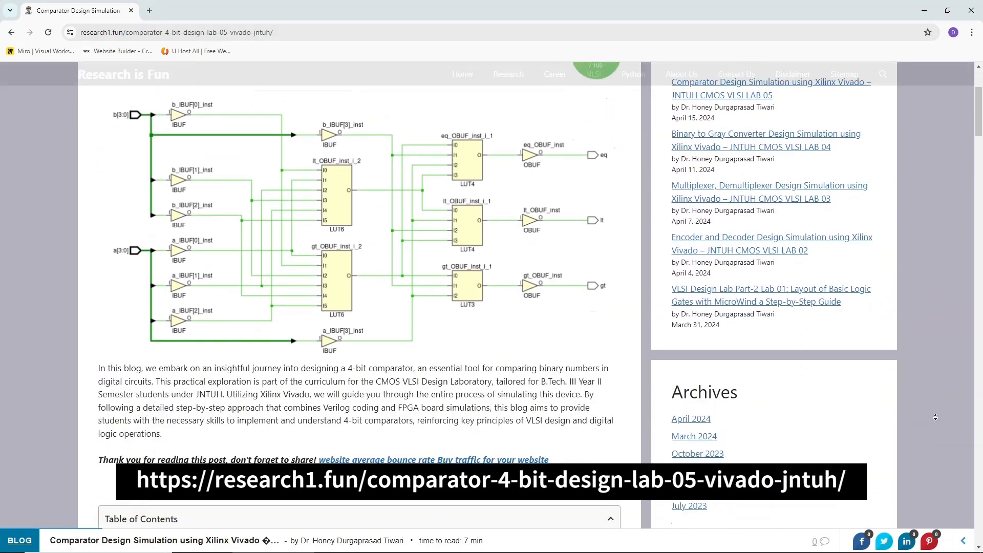
pyautogui.scroll(-3)
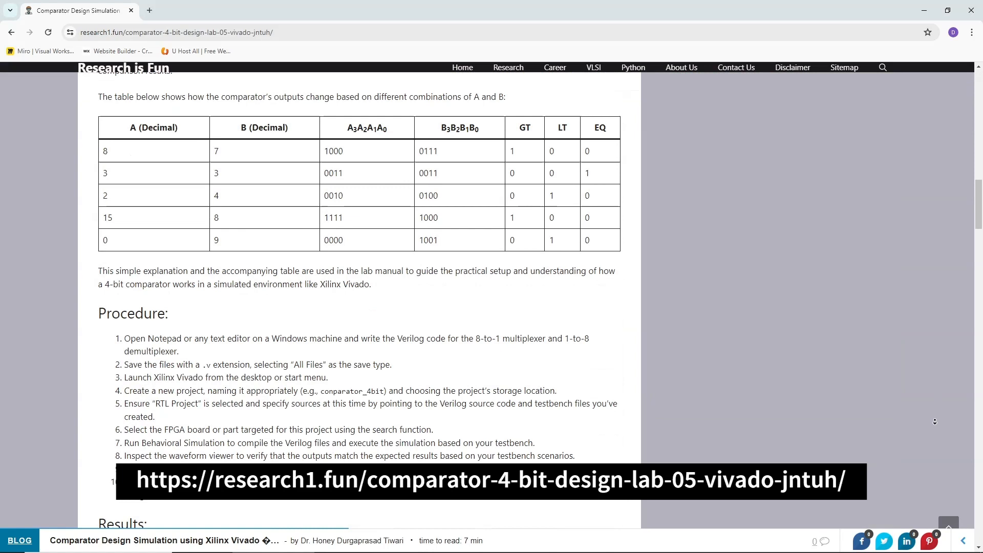
pyautogui.scroll(-3)
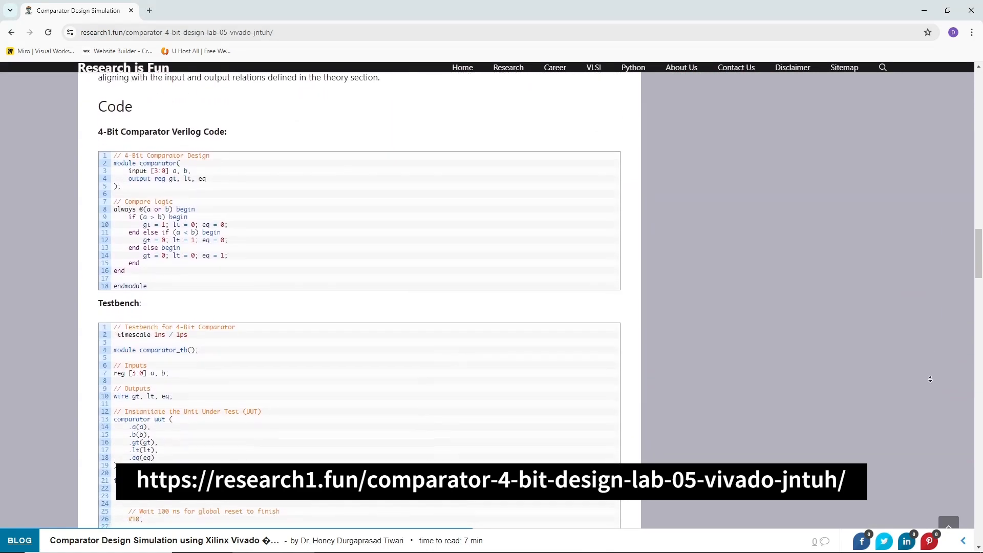
pyautogui.scroll(-3)
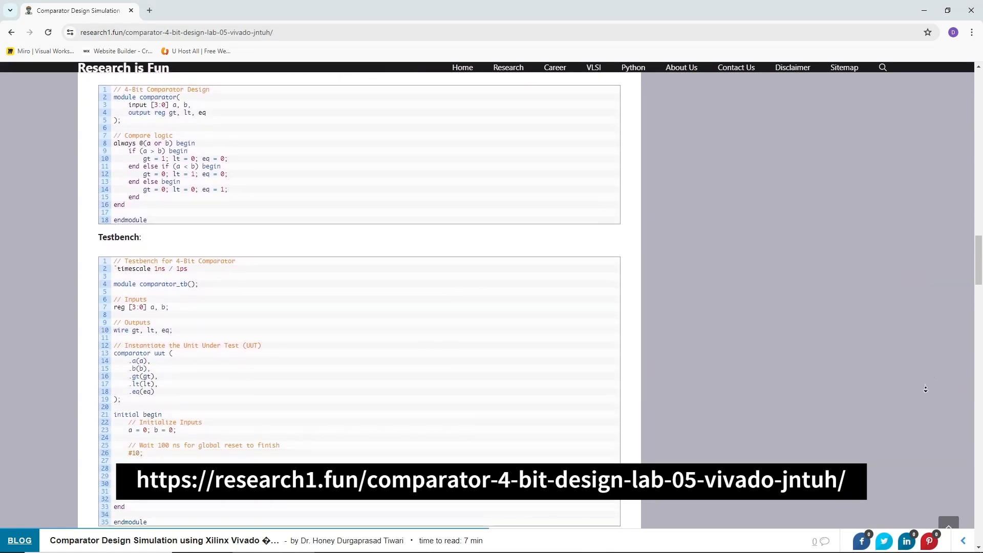
pyautogui.scroll(-3)
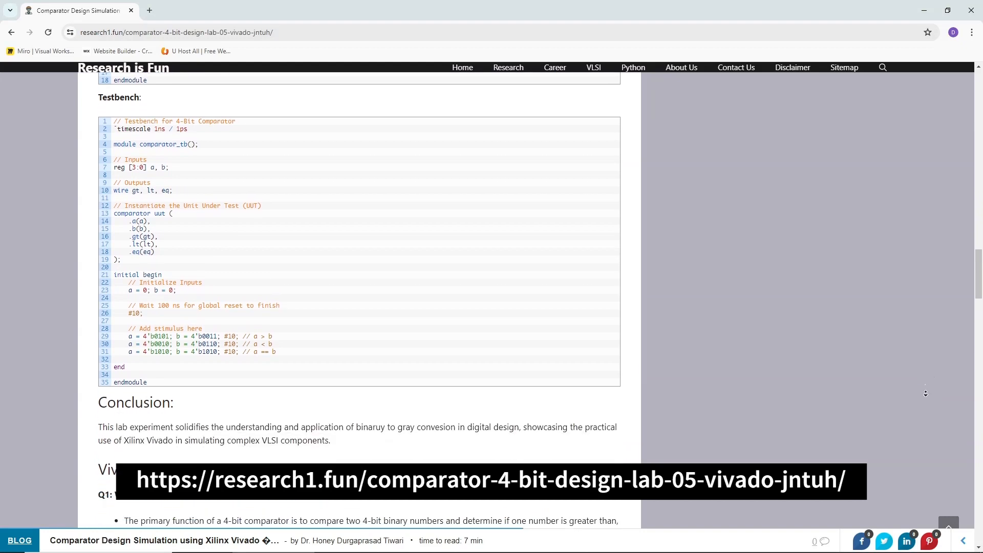
pyautogui.scroll(-3)
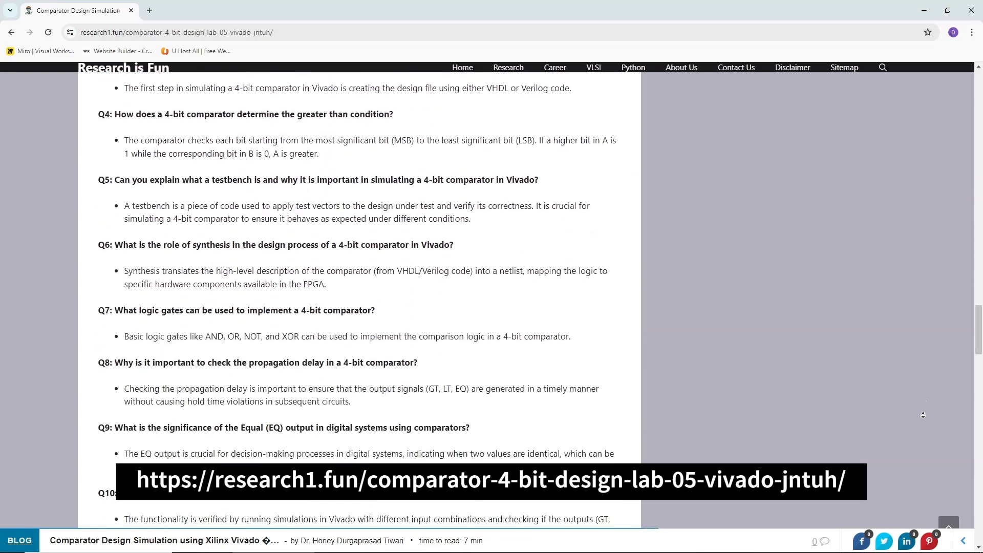
pyautogui.scroll(-3)
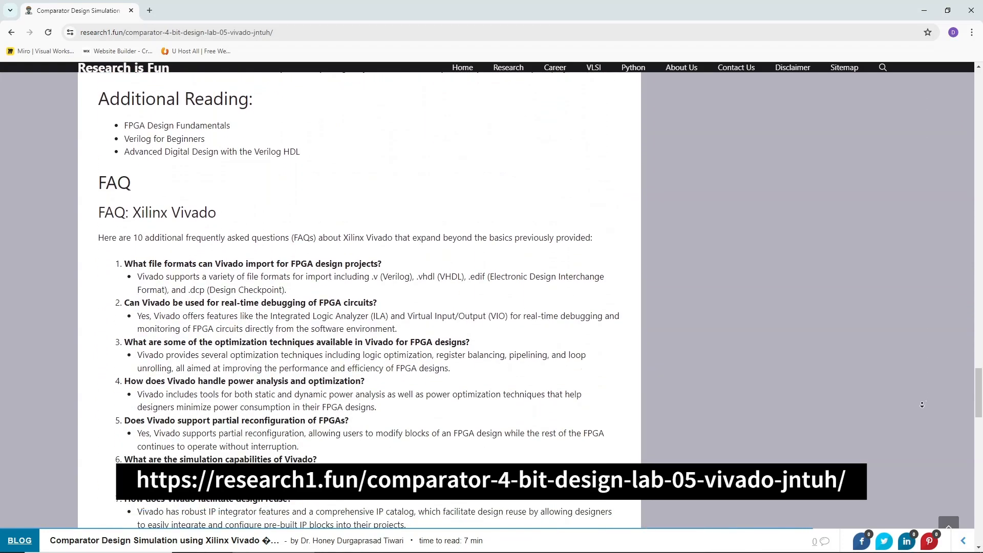
pyautogui.scroll(-3)
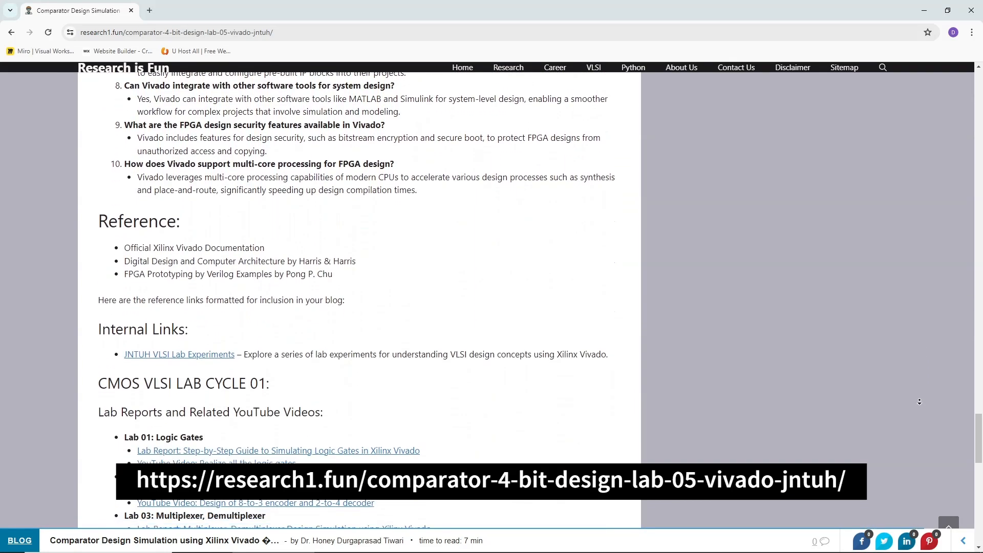
pyautogui.scroll(-3)
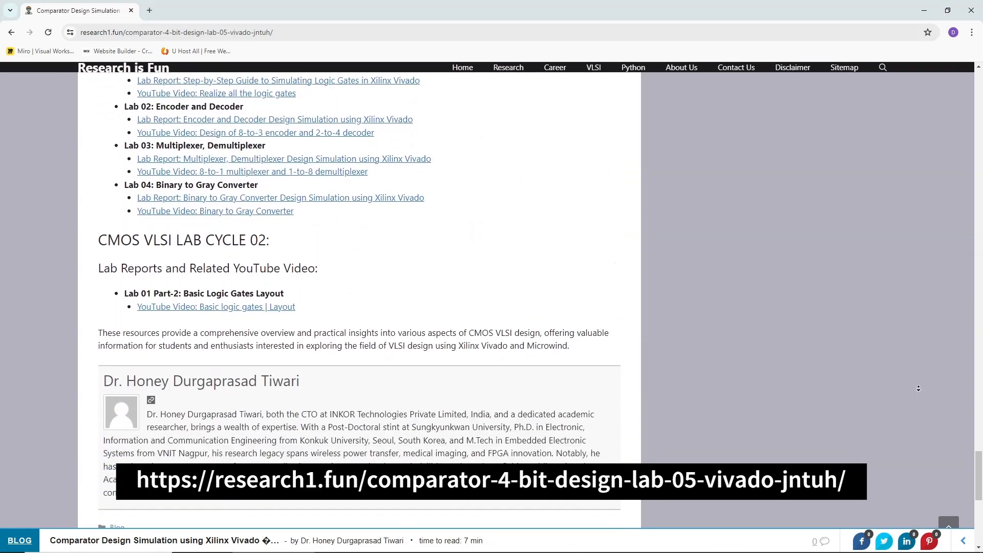
pyautogui.scroll(-3)
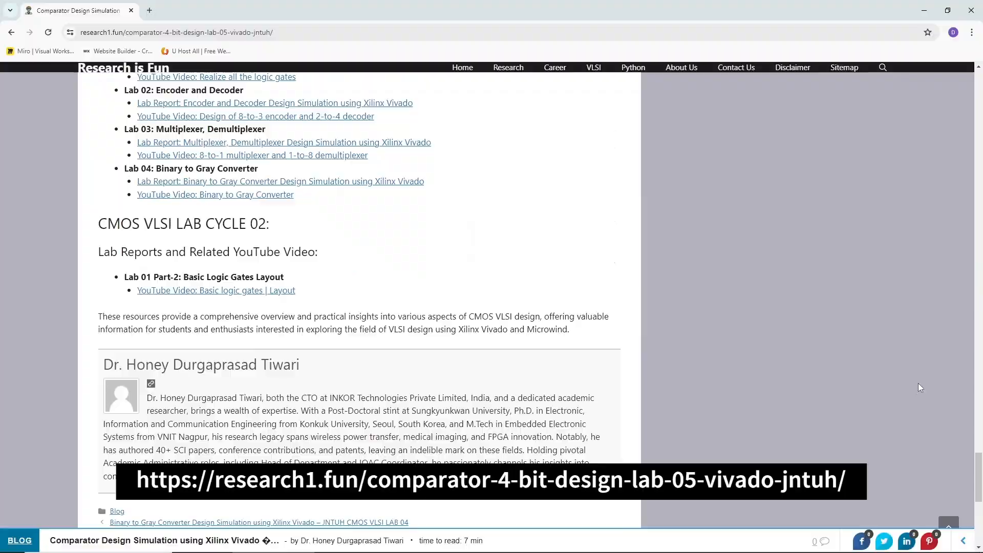